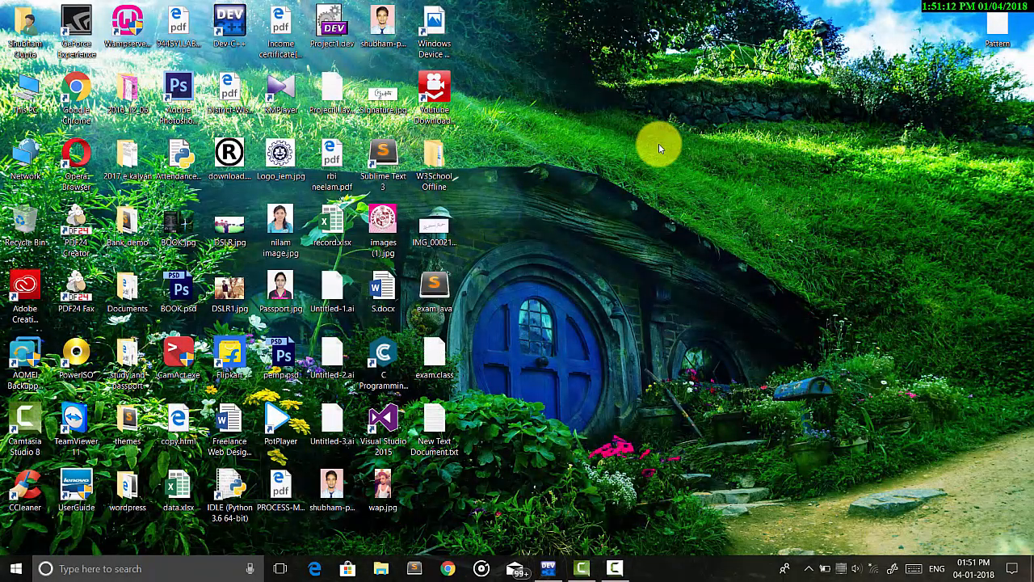
Refresh the Windows desktop from its right-click menu
right_click(660, 148)
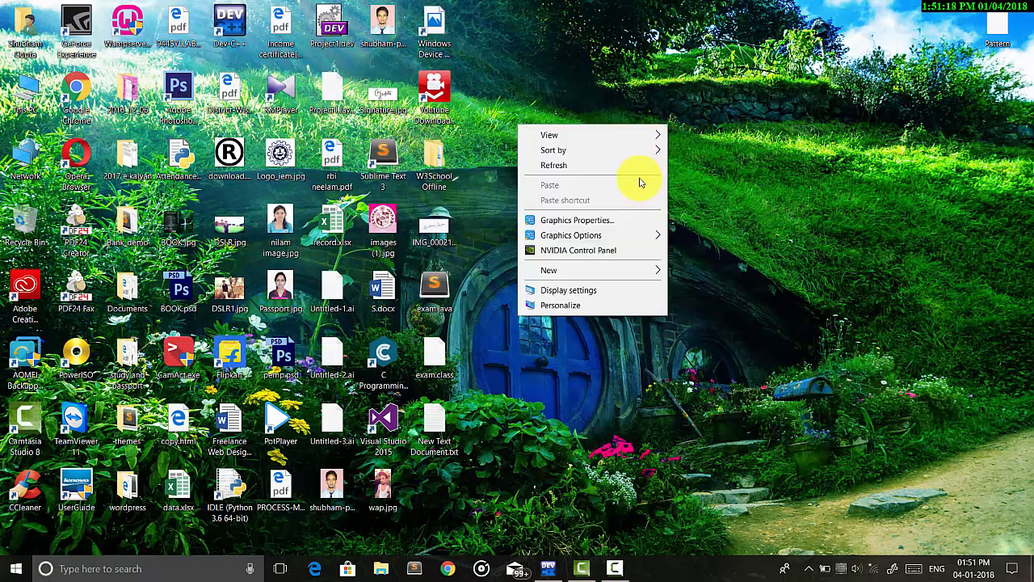
left_click(722, 158)
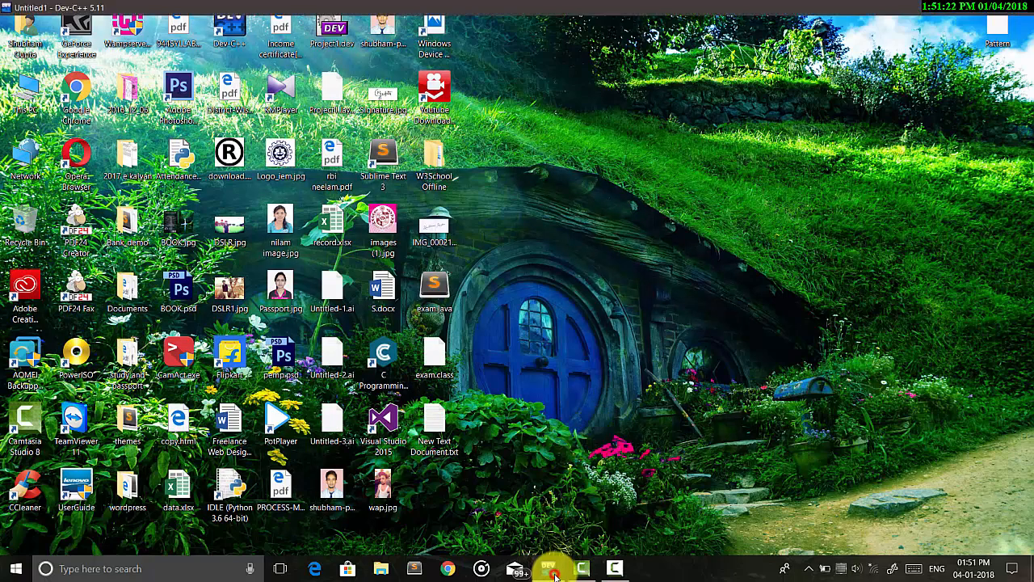
Bring Dev-C++ forward, add a blank Untitled2 file, and return to Untitled1
left_click(549, 568)
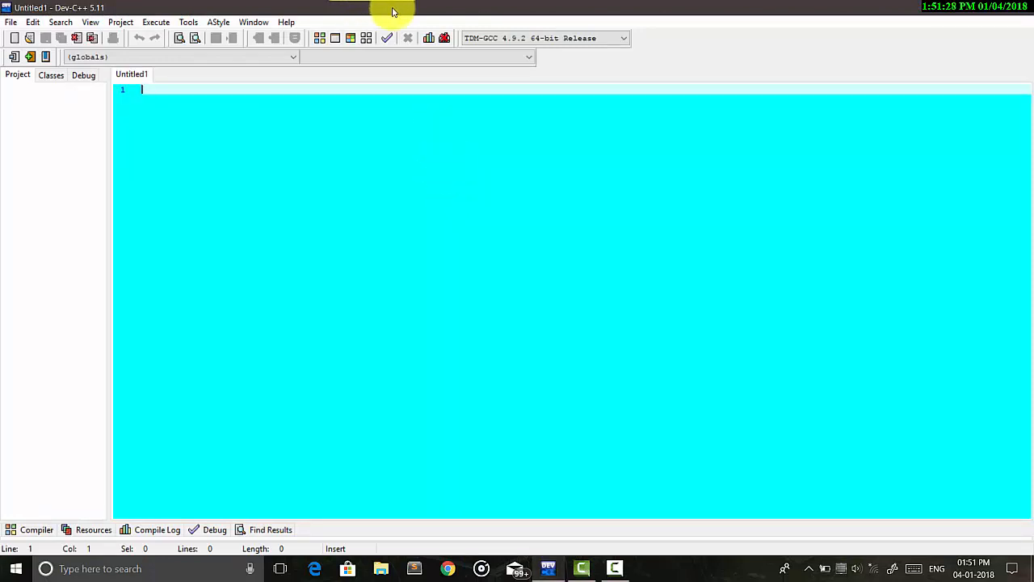
mouse_move(458, 8)
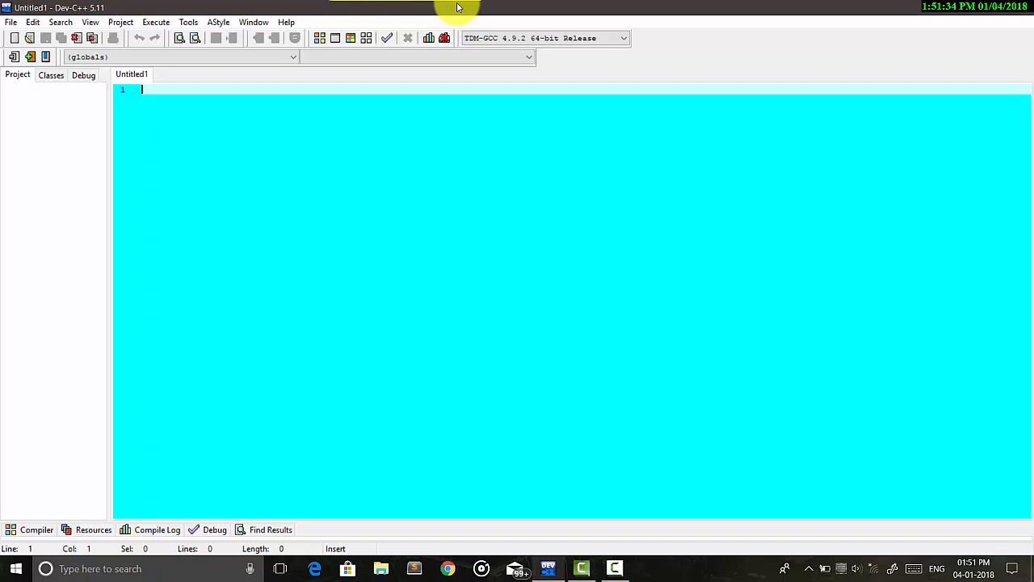
mouse_move(461, 8)
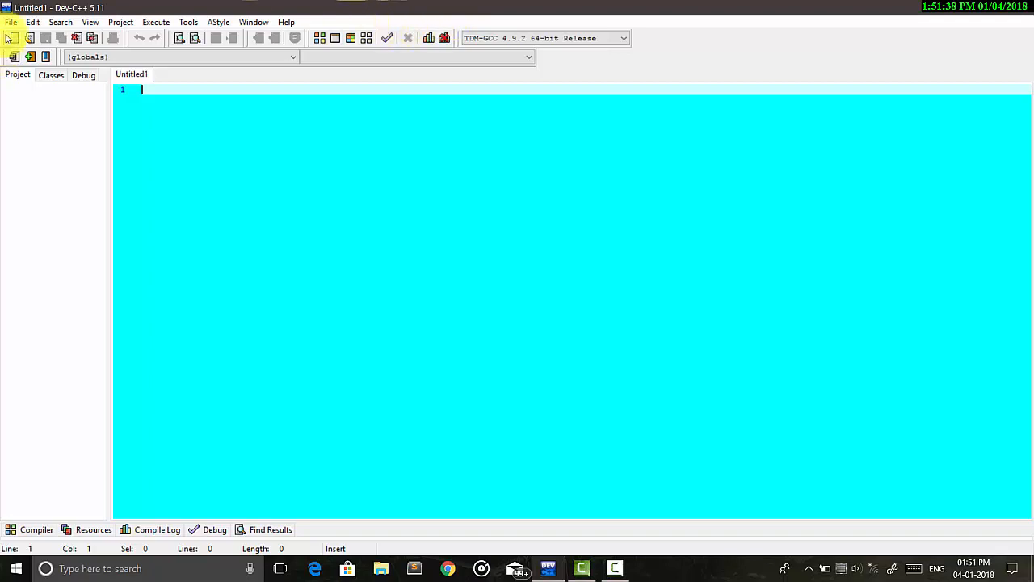
left_click(12, 21)
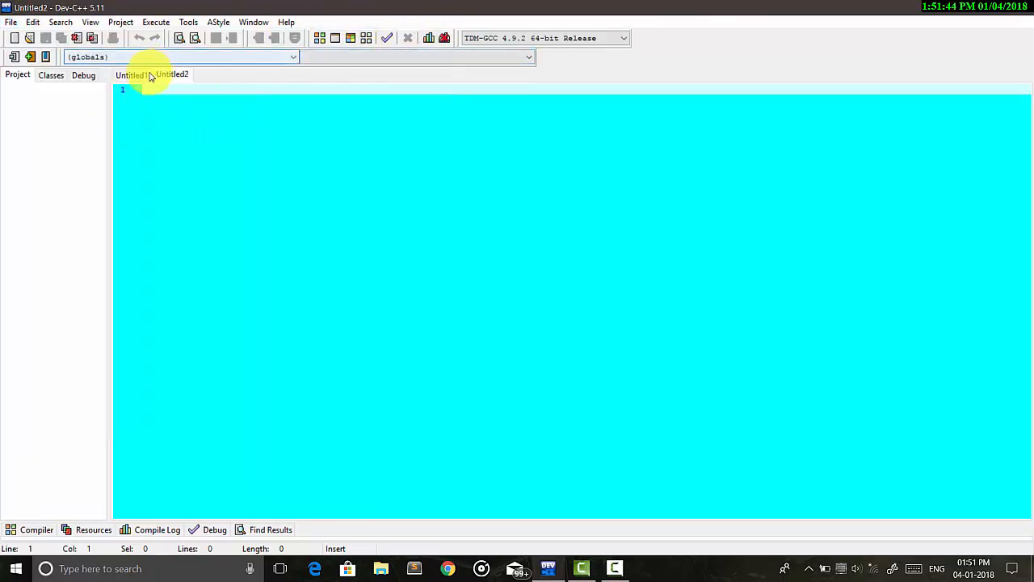
left_click(131, 74)
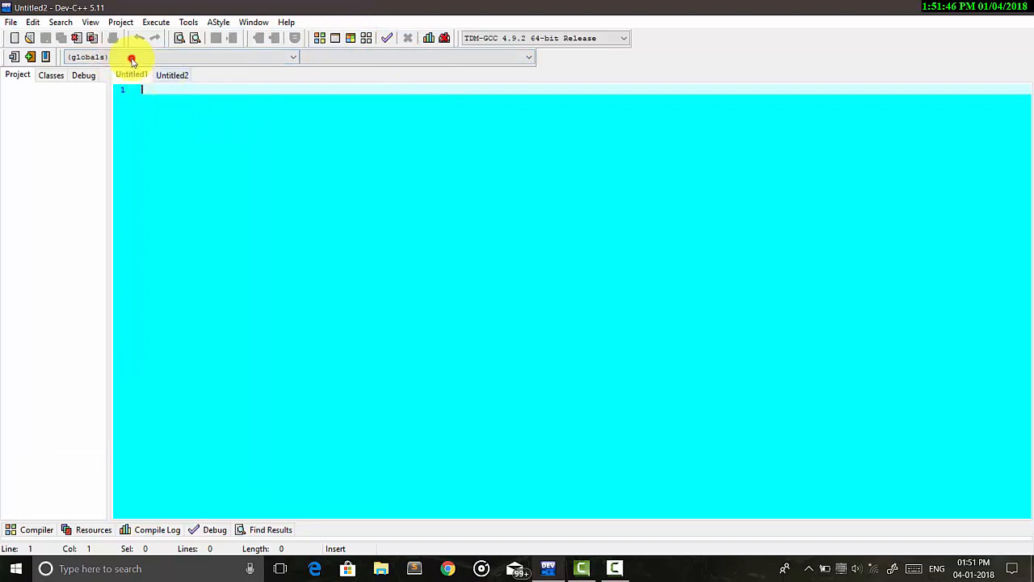
left_click(131, 75)
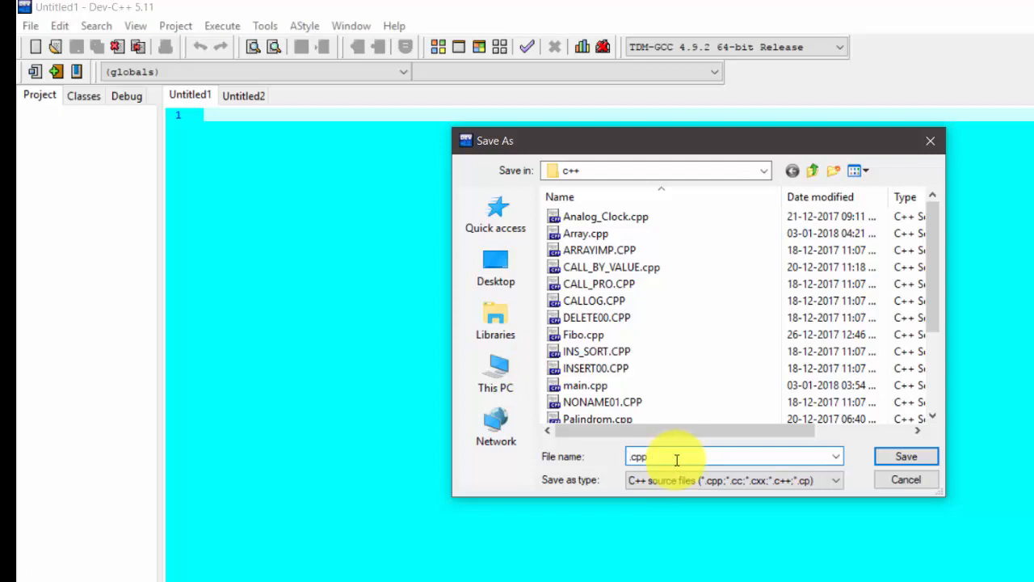
Save Untitled1 as CMDLINE1.c after declining to replace the existing CmdLine.c
type("CMDLINE")
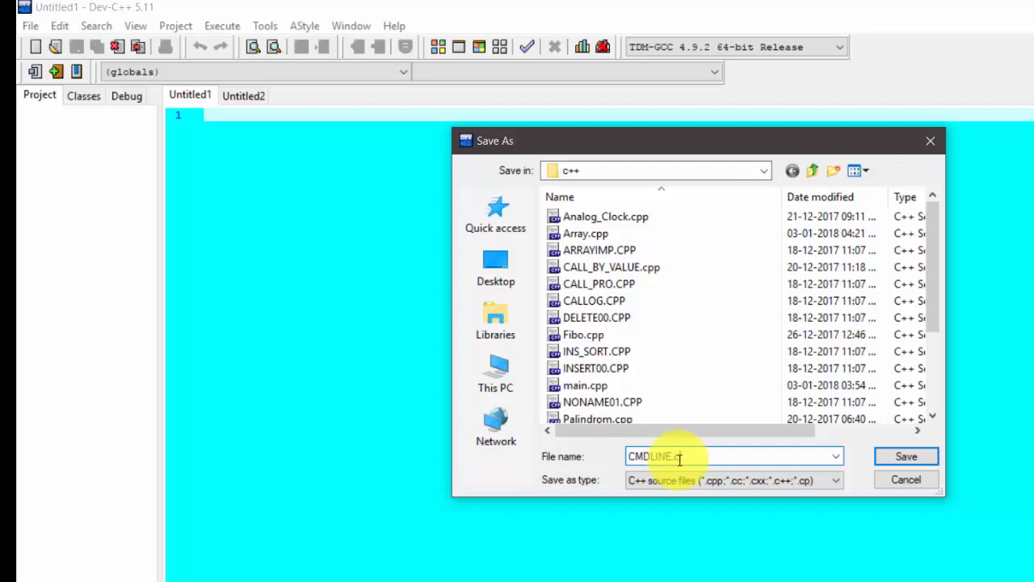
left_click(906, 456)
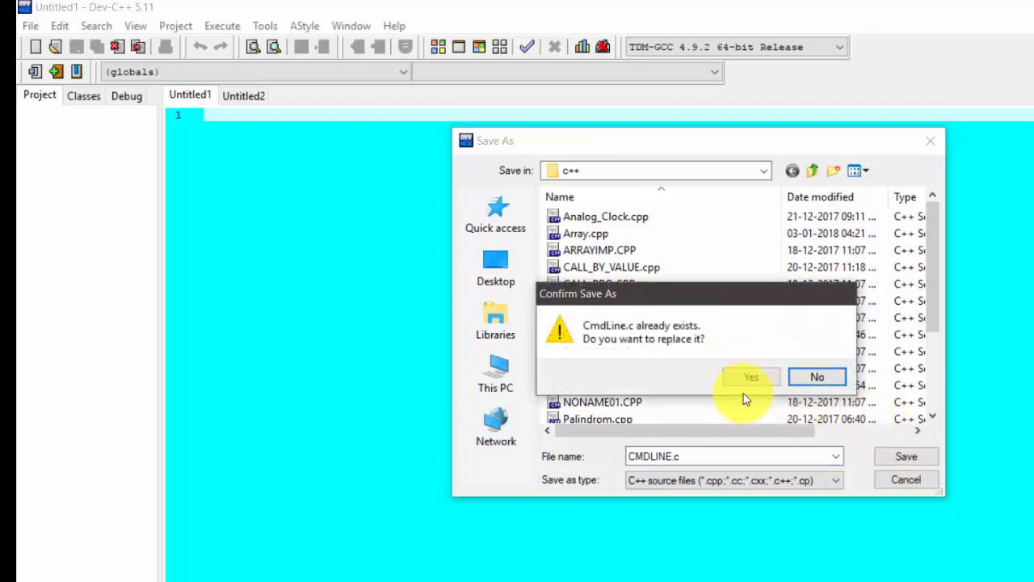
mouse_move(796, 370)
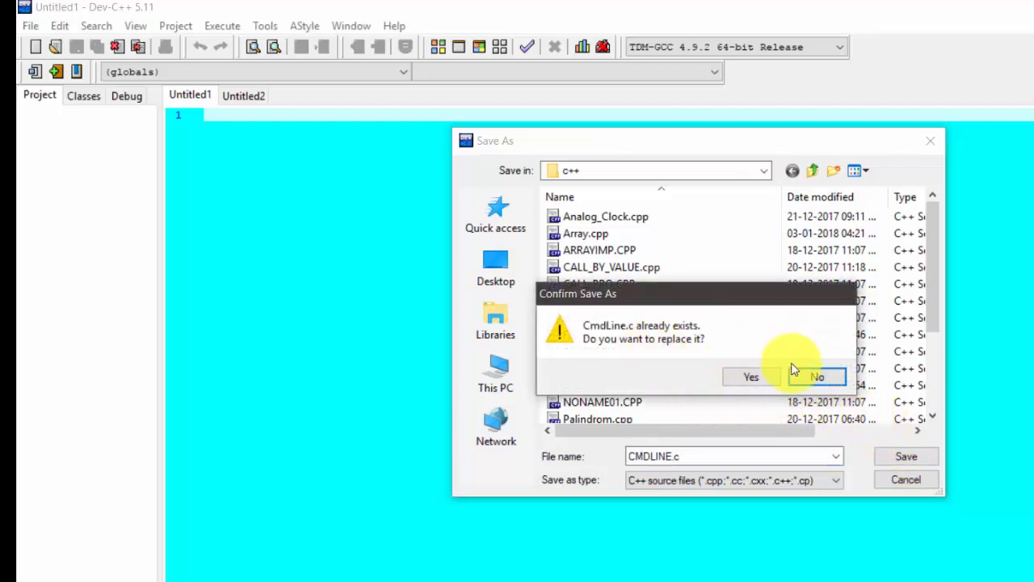
left_click(817, 376)
type("1")
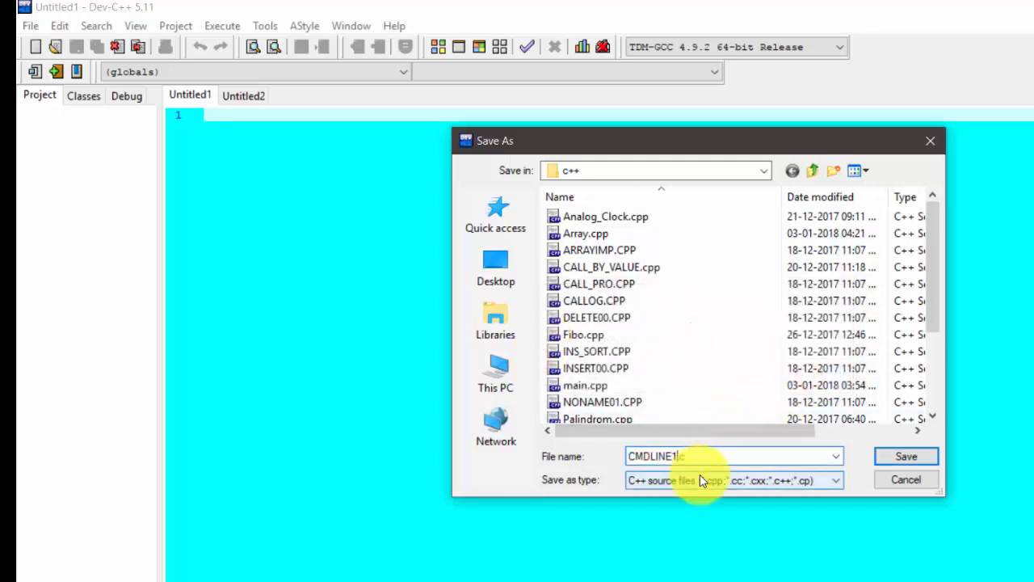
left_click(905, 456)
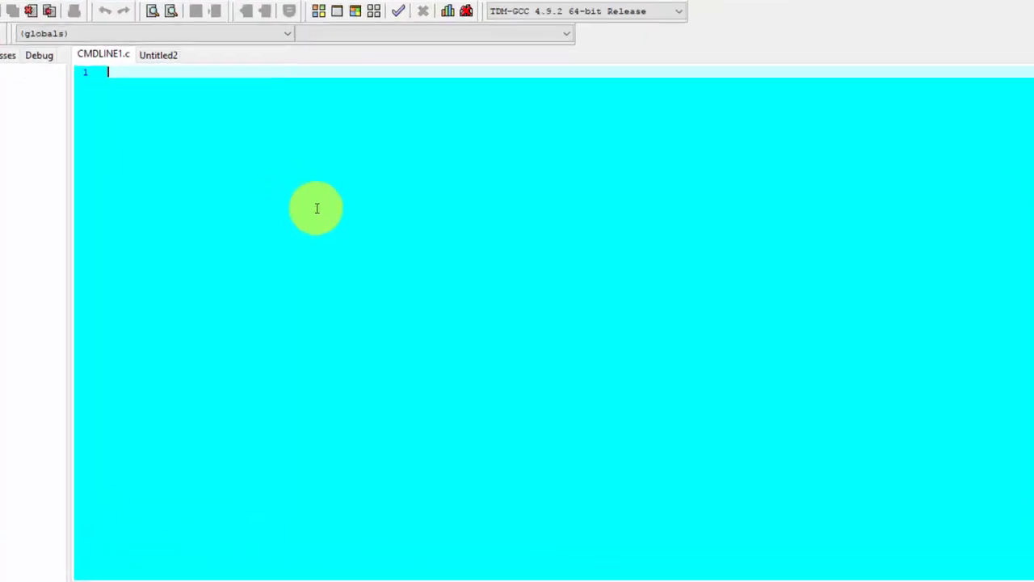
Write #include<stdio.h> and #include<conio.h> on the first two lines
type("#in")
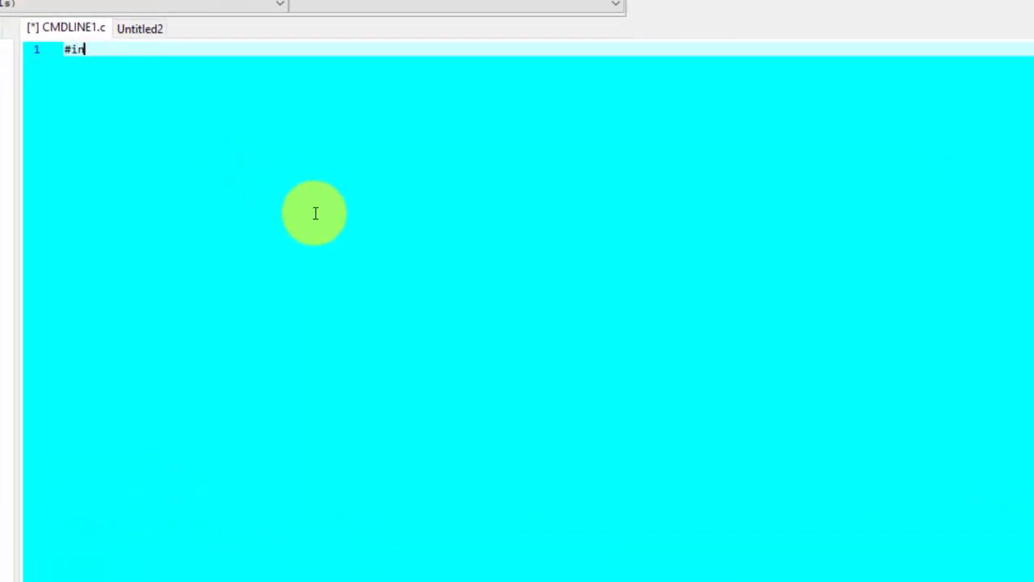
type("clude")
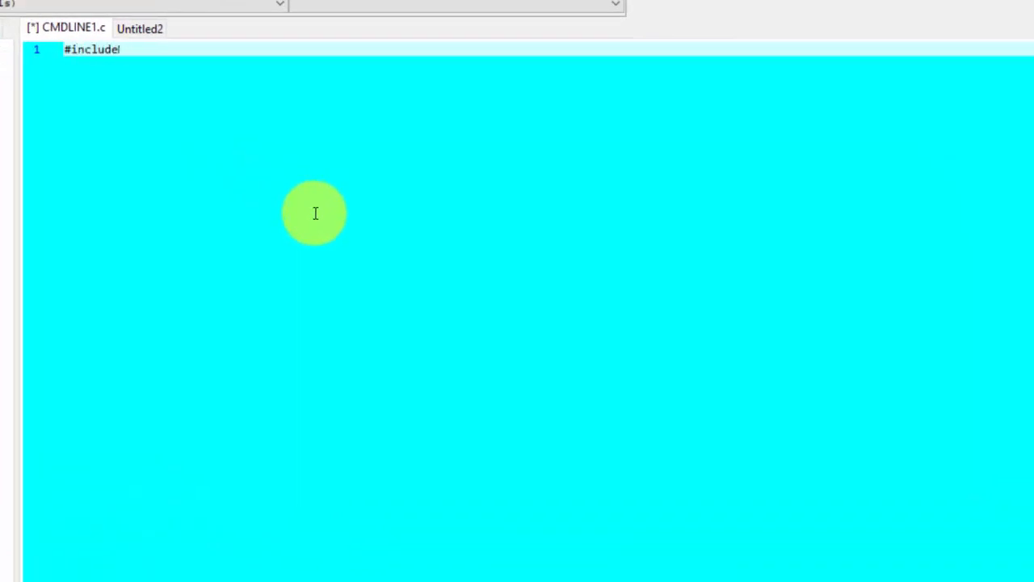
type("<s>")
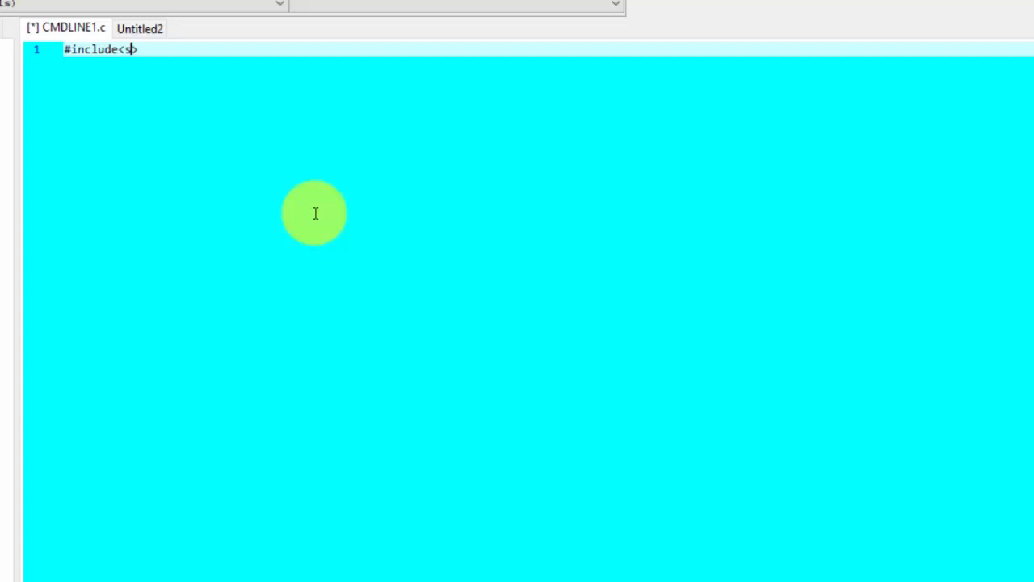
type("tdio.h")
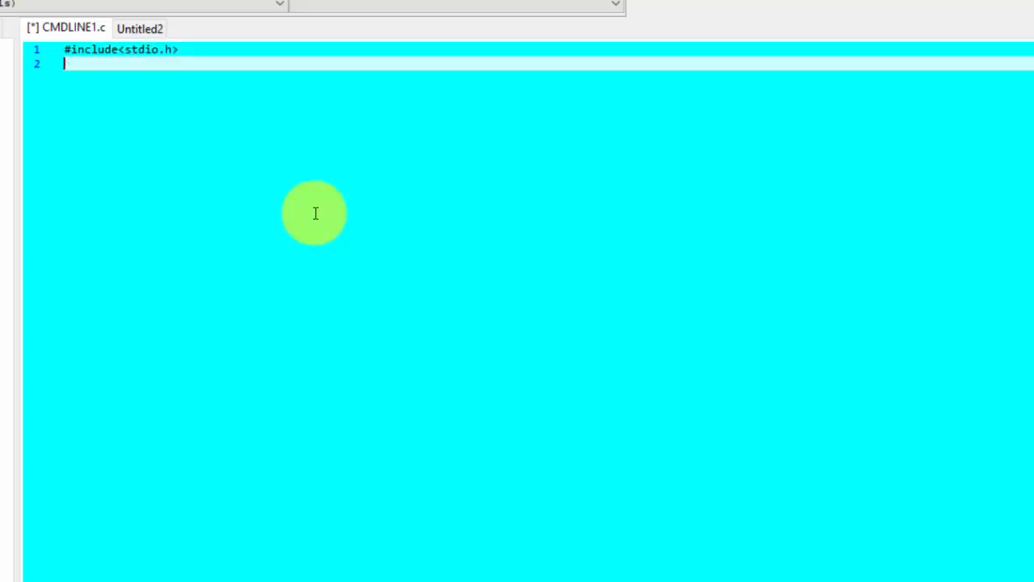
type("#")
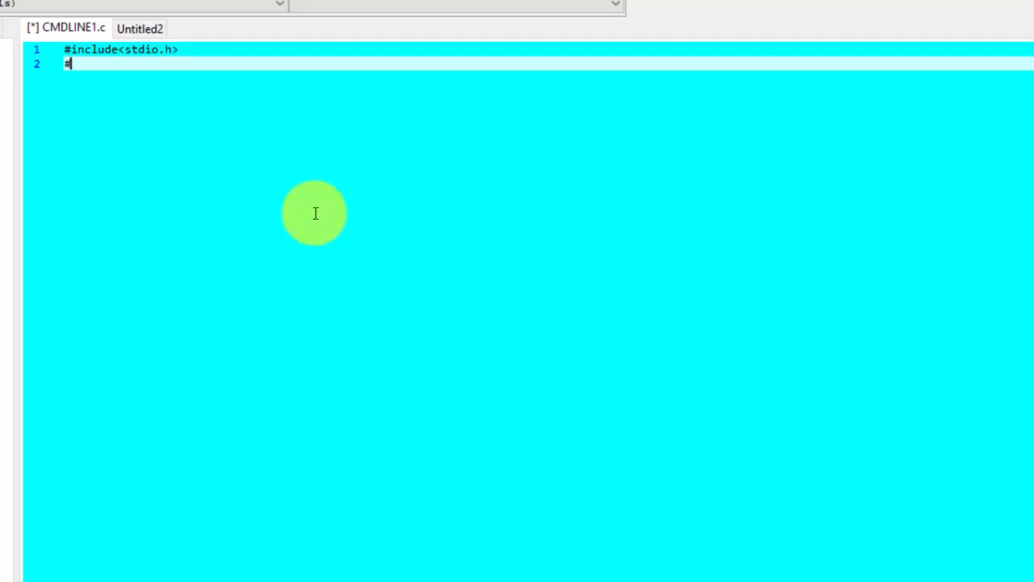
type("include<>")
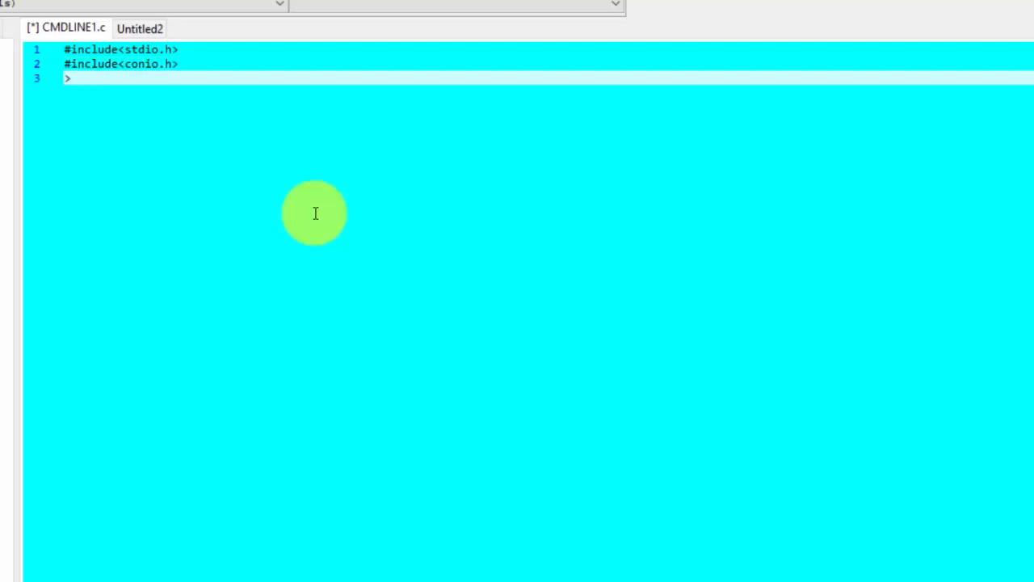
key("Backspace")
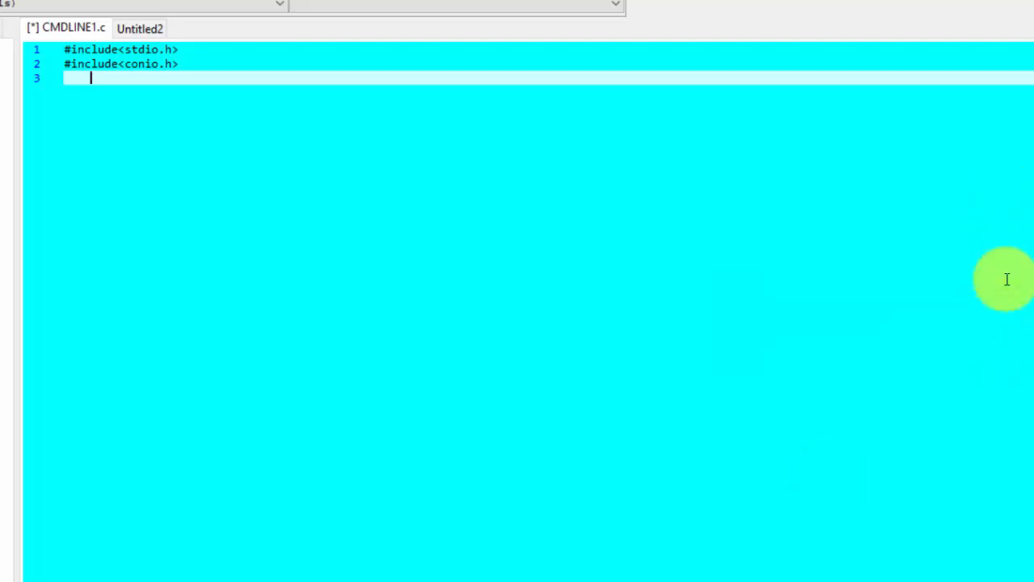
Write int main(int argc, char *argv[]) with opening and closing braces
type("int mai")
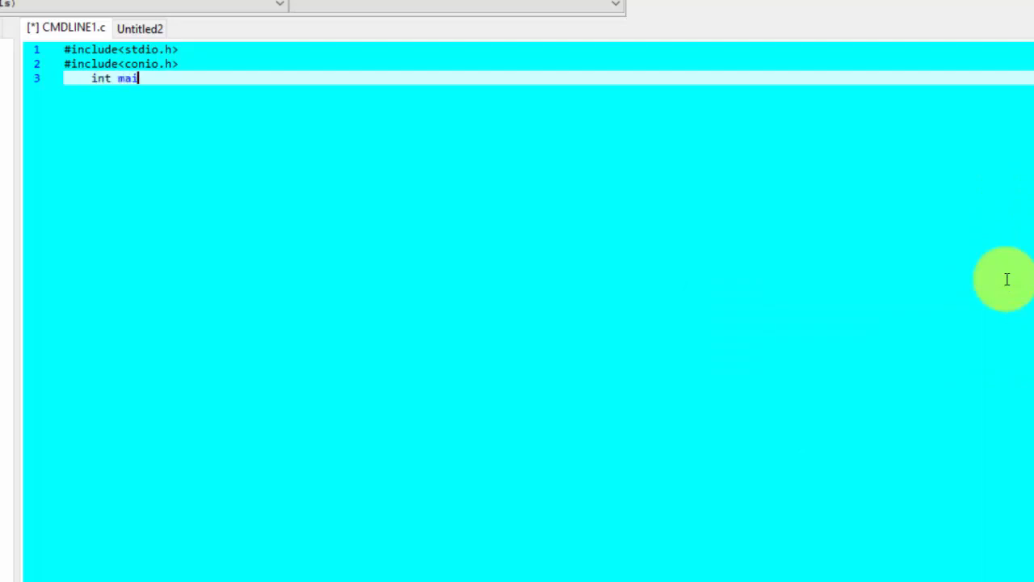
type("()")
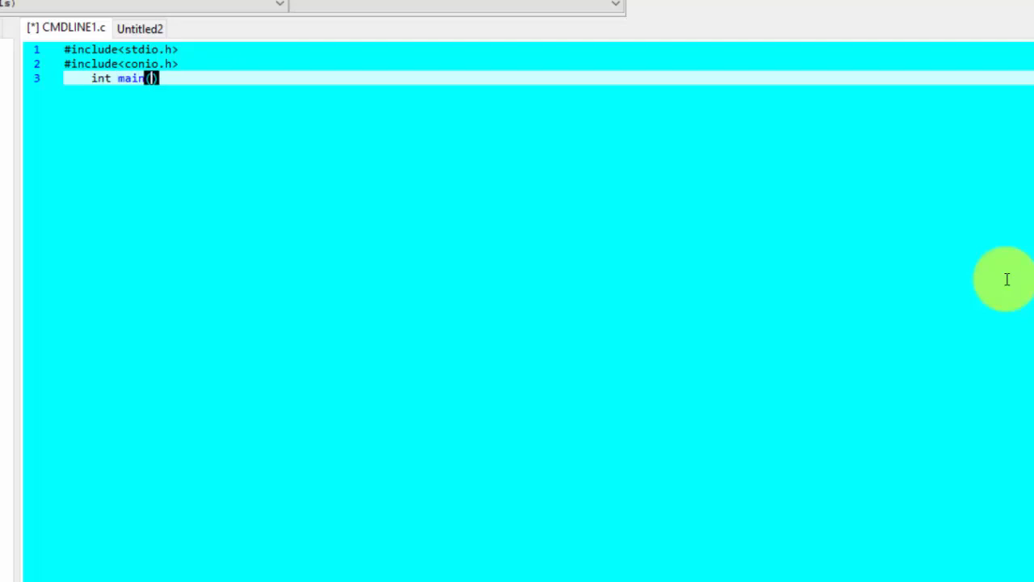
type("int")
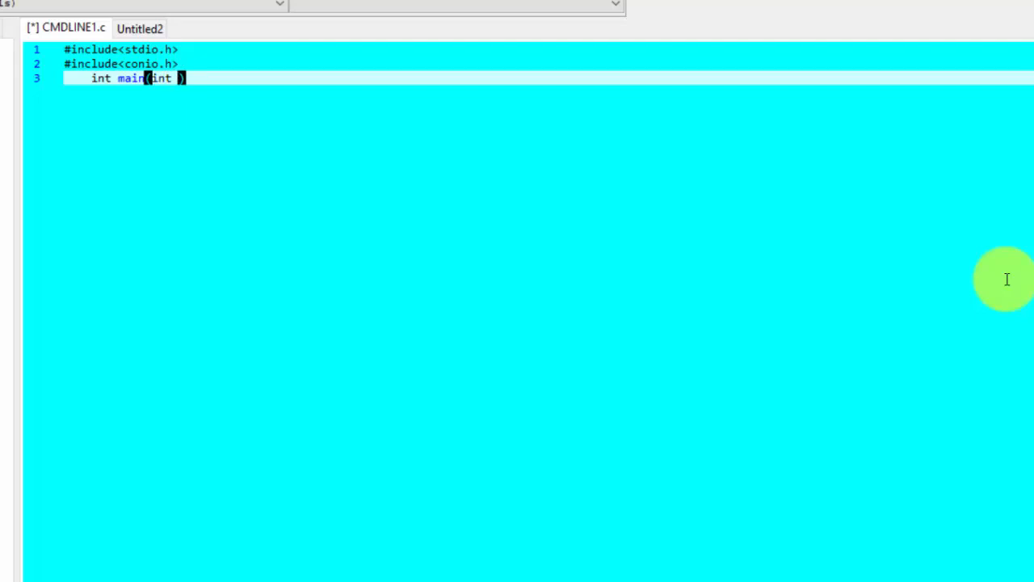
type("arg")
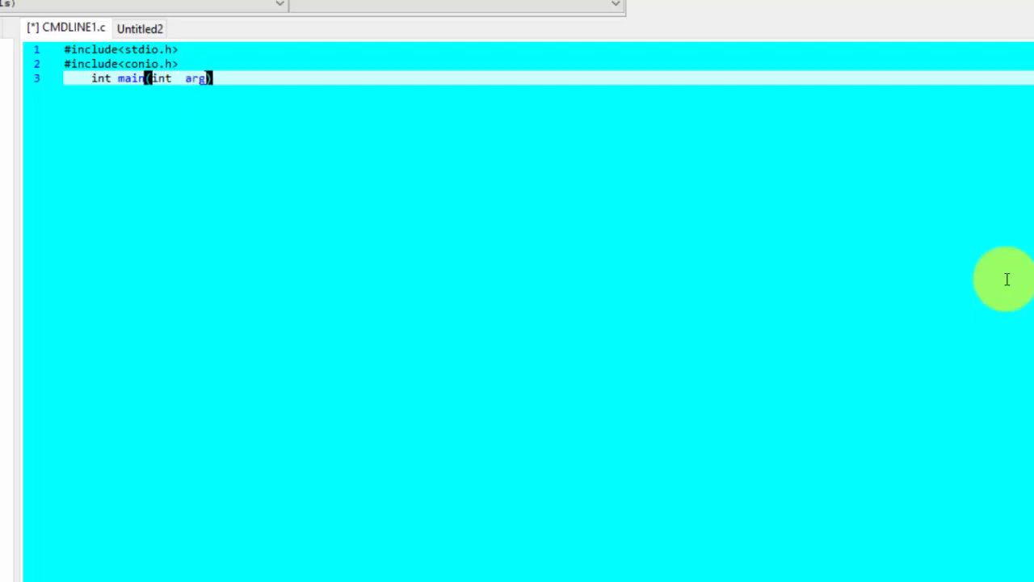
type("c")
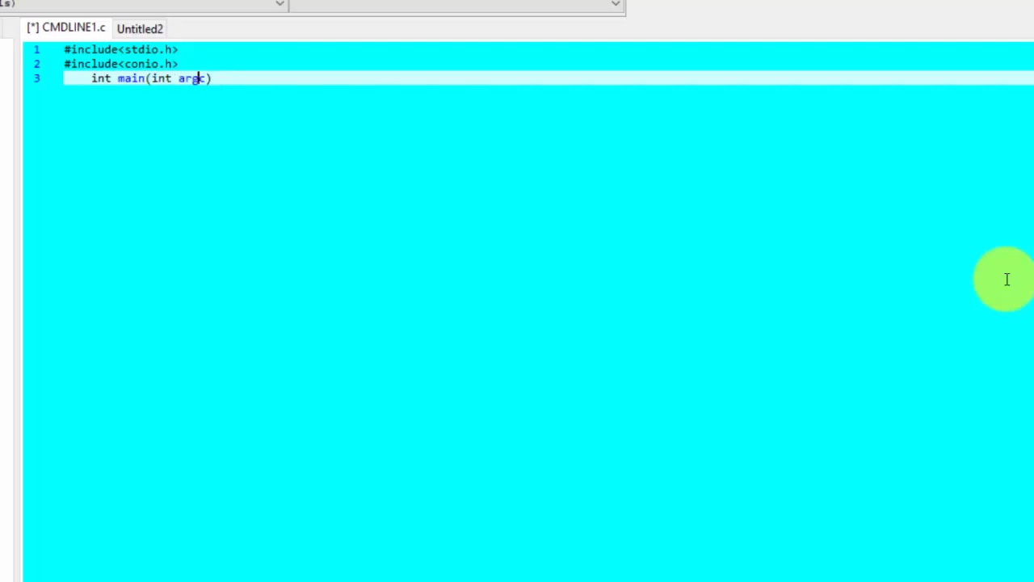
type(", char *")
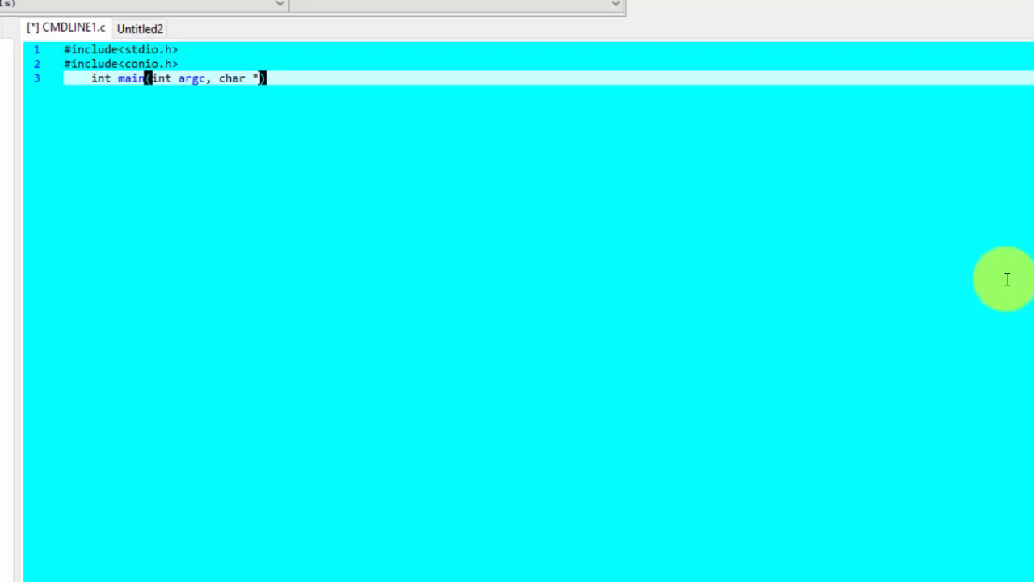
type("arg")
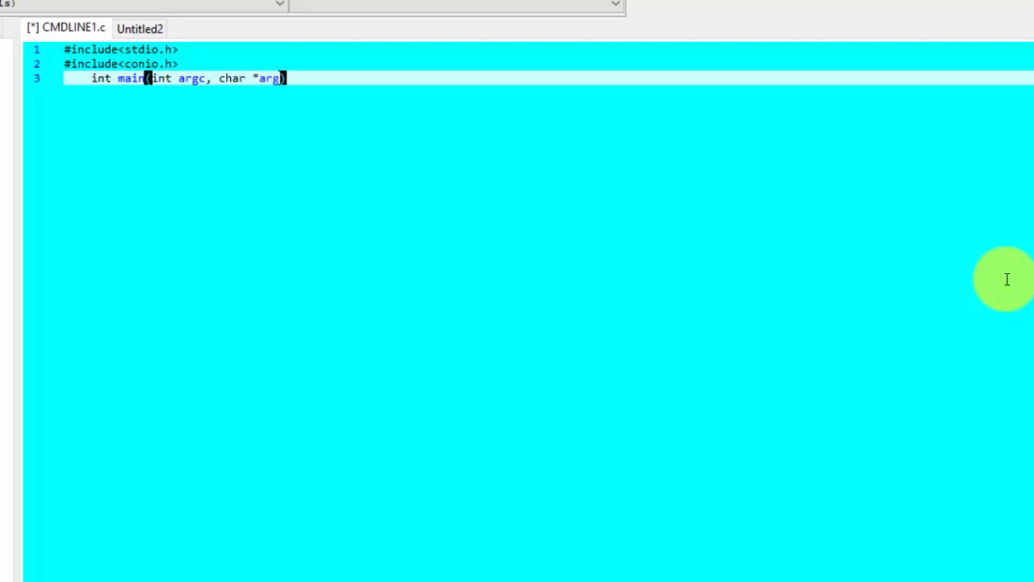
type("v[")
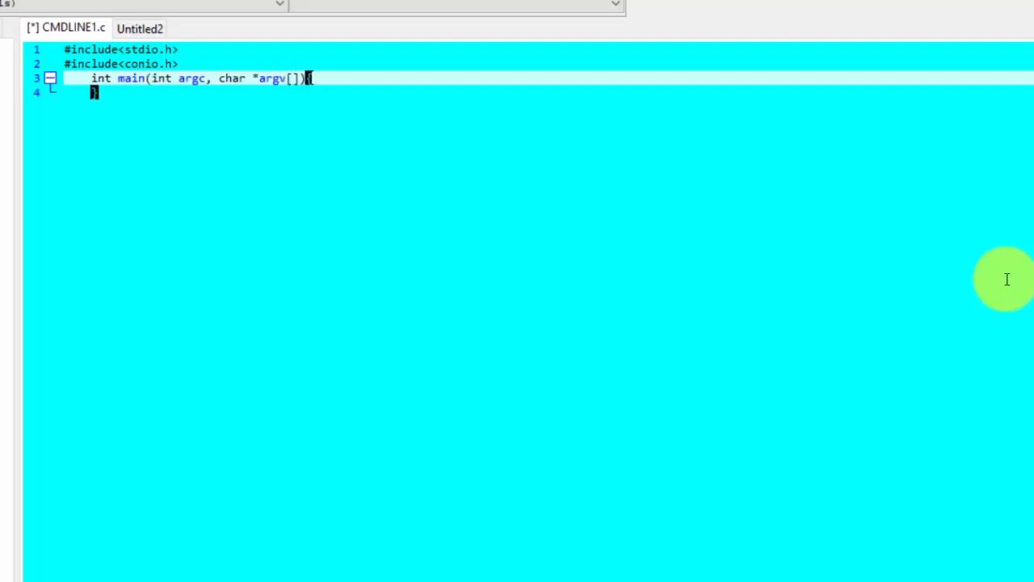
type("{")
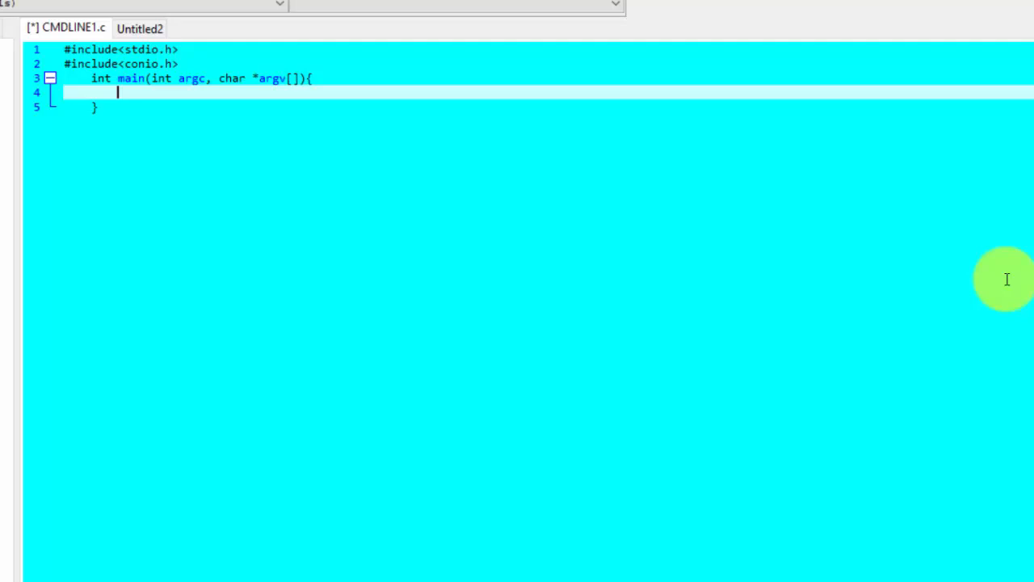
Declare int i and add the loop for(i=0;i<argc;i++) with braces
type("int")
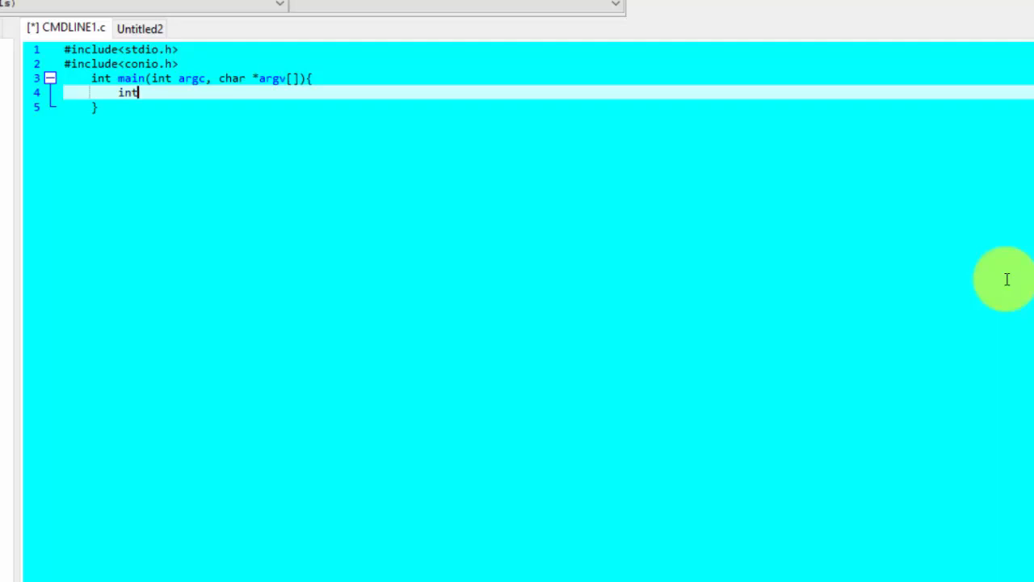
type("i,")
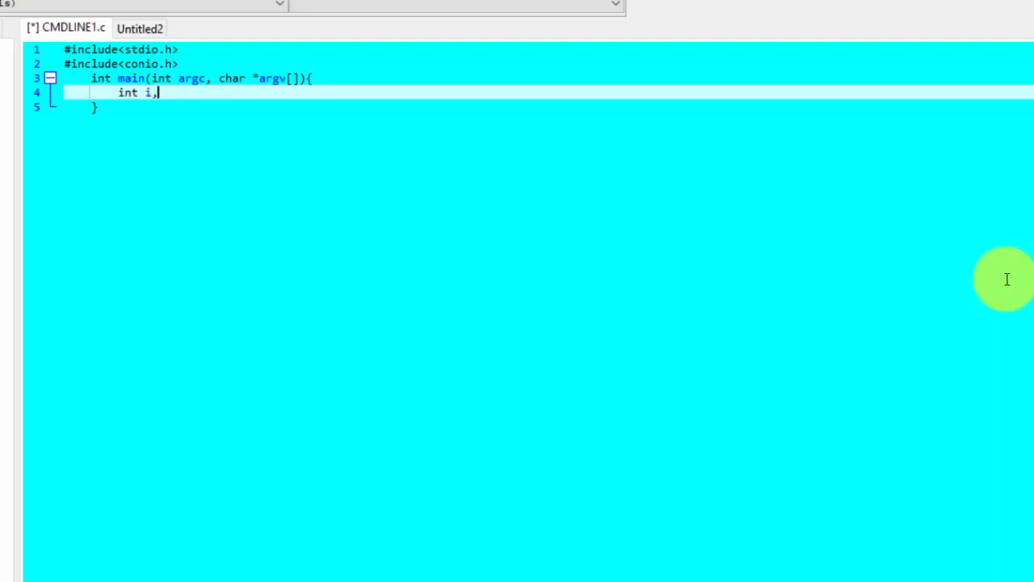
key("backspace")
type(";")
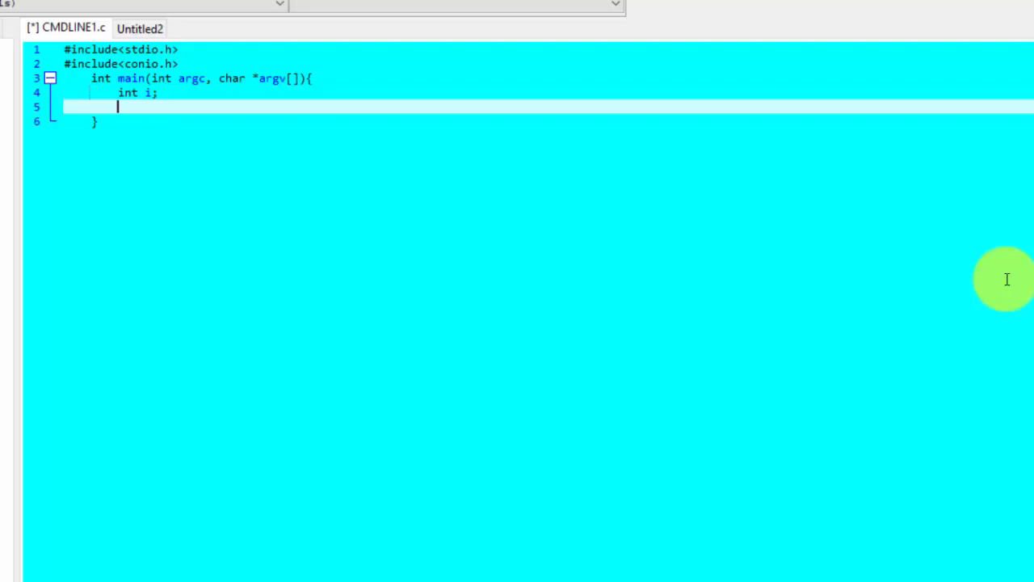
type("for")
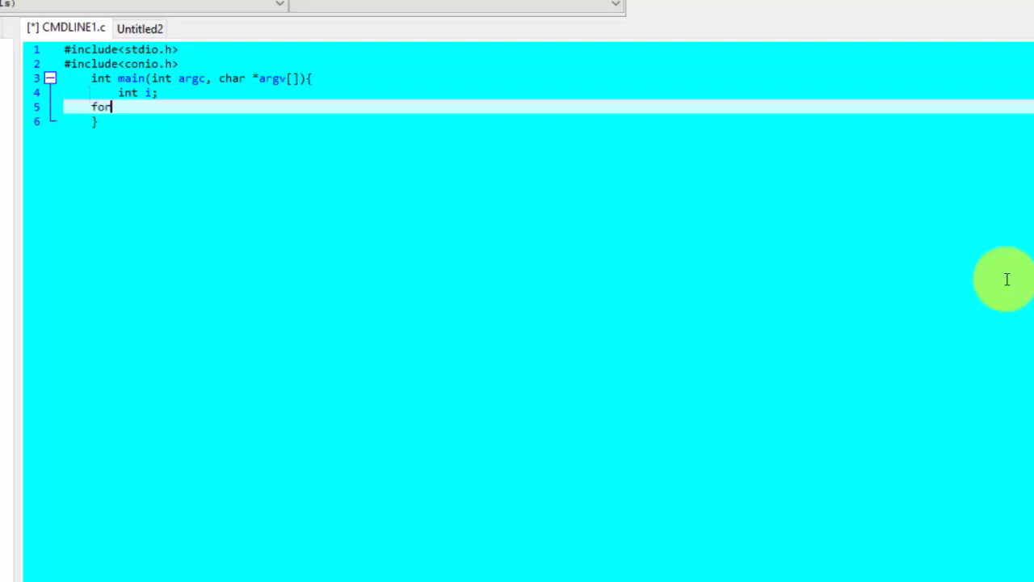
type("()")
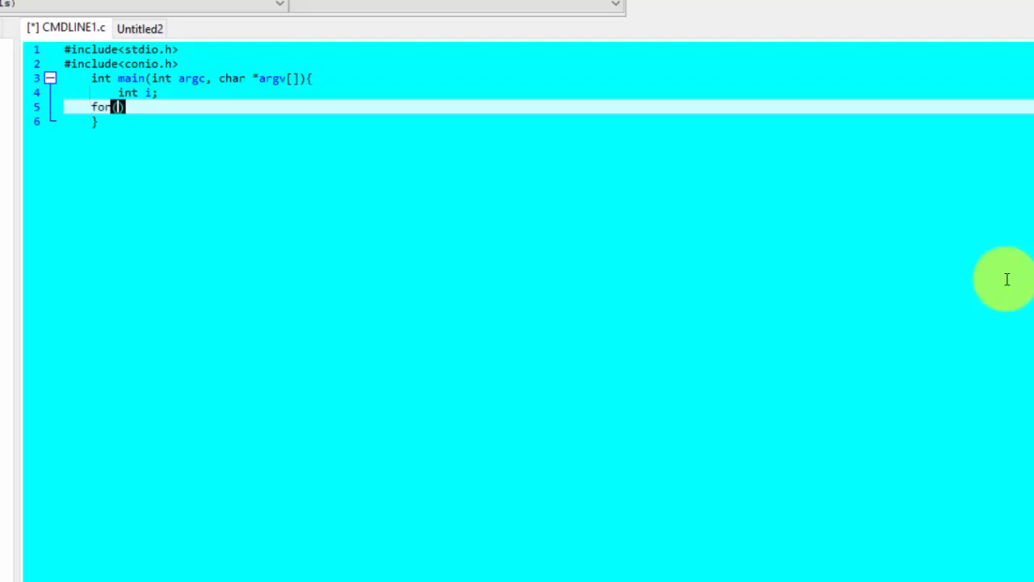
type("i=0;i")
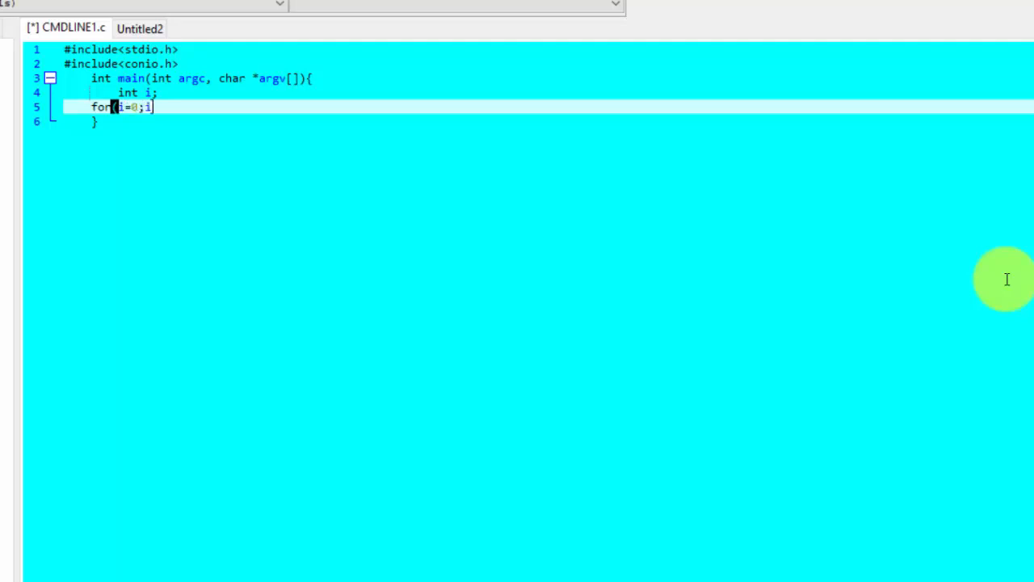
type("<an")
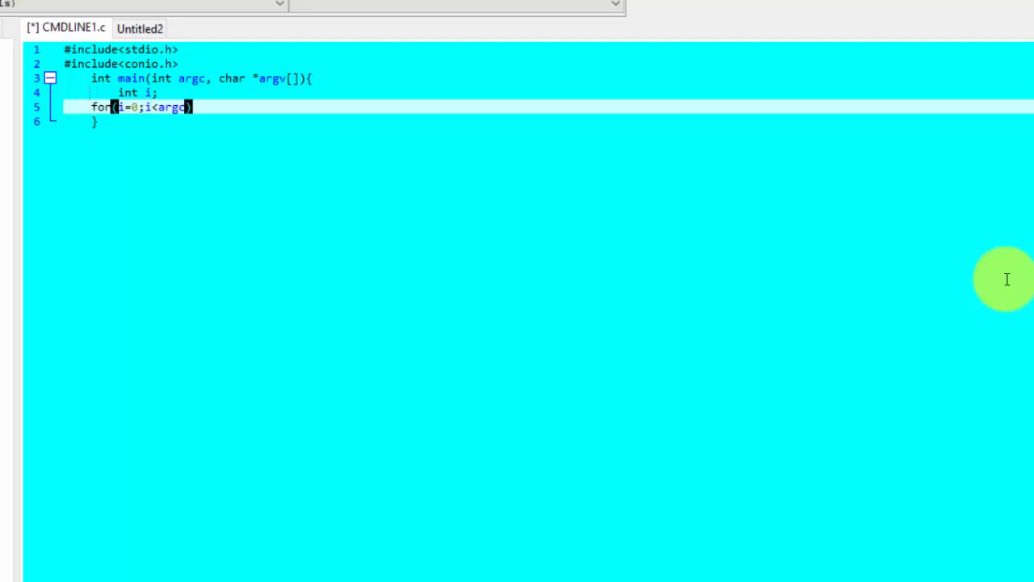
type(";")
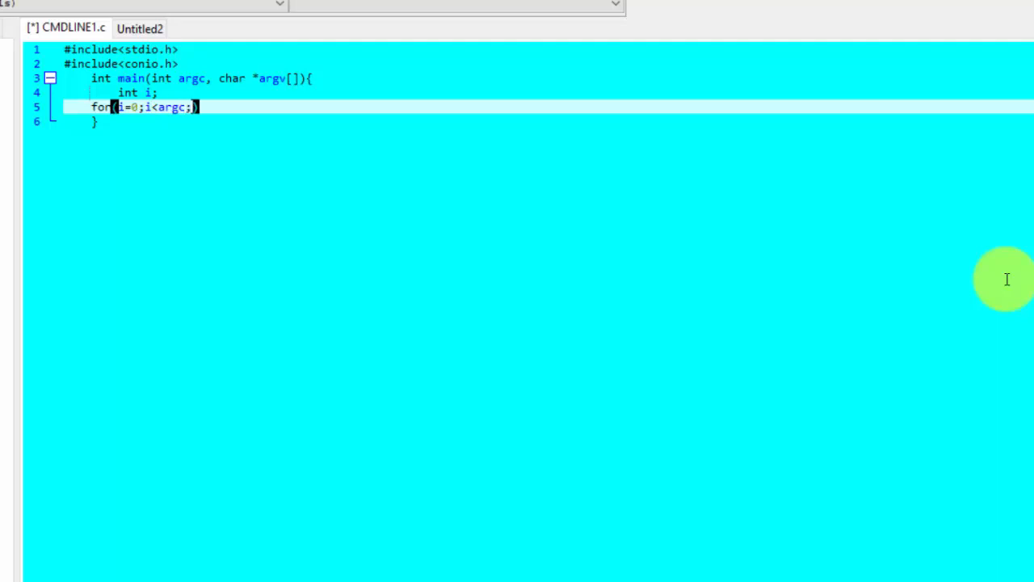
type("++")
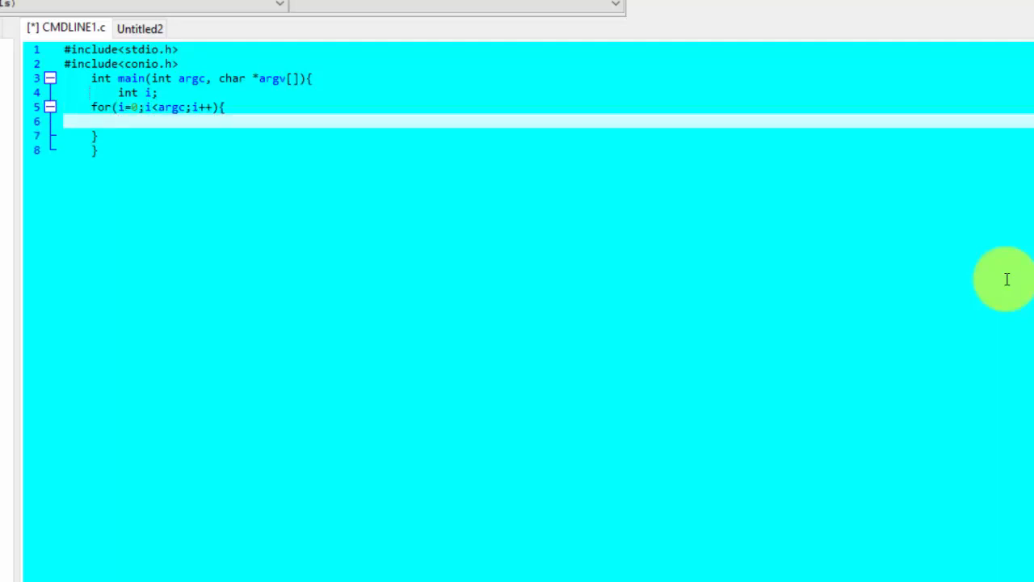
Put printf("%s",argv[i]); in the loop body and begin return 0; below it
type("prin")
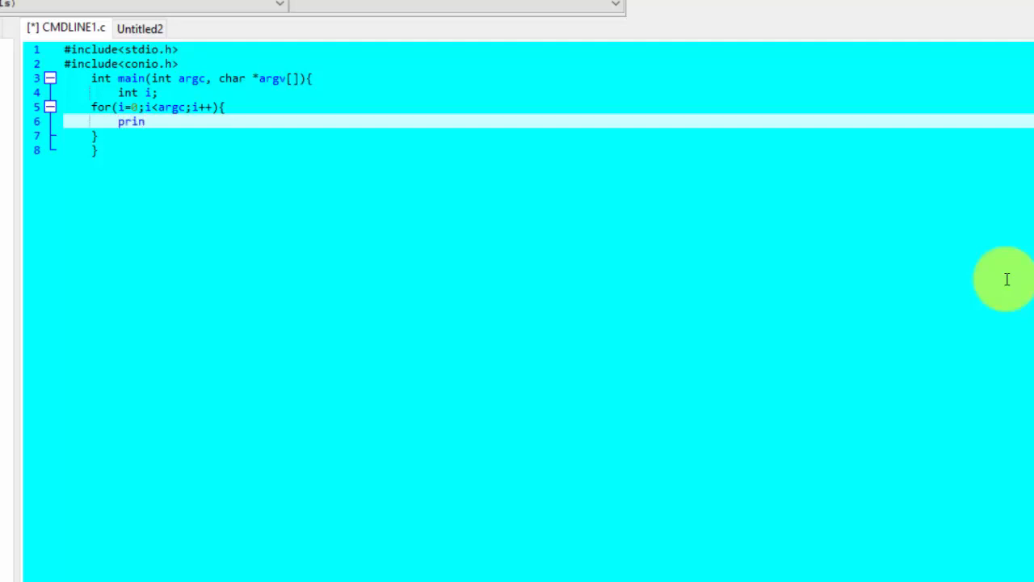
type("tf")
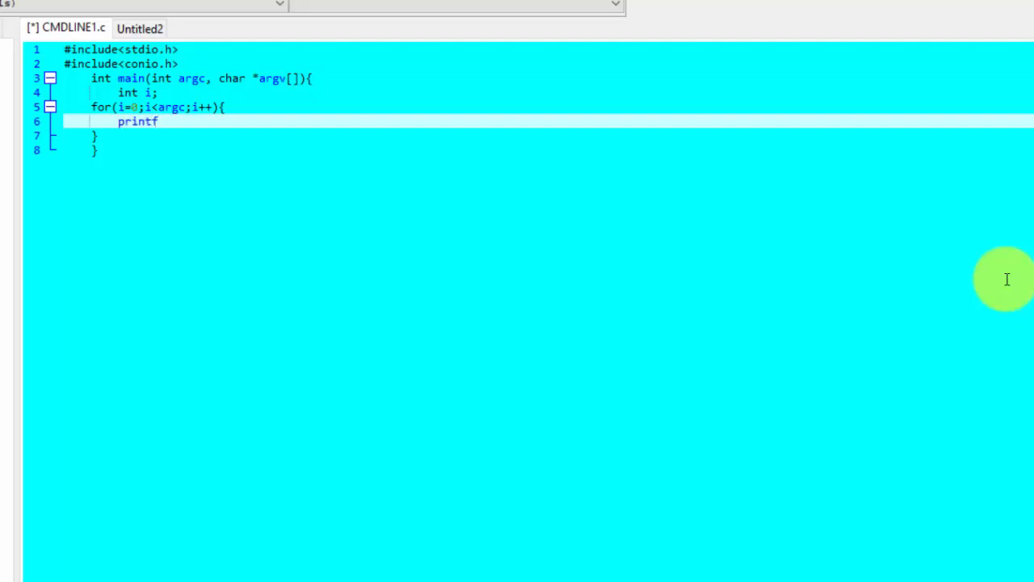
type("(\"\")")
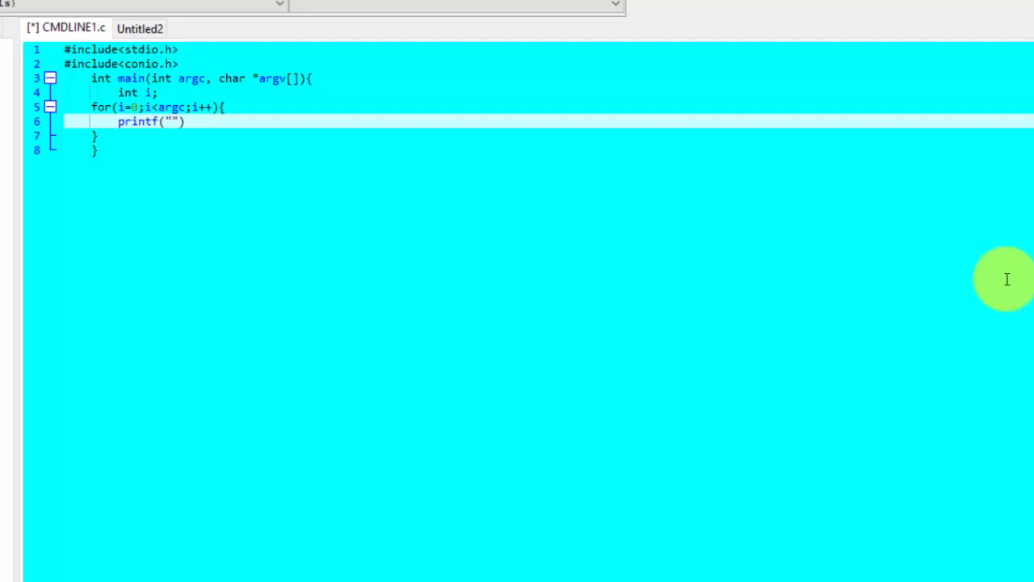
type("%")
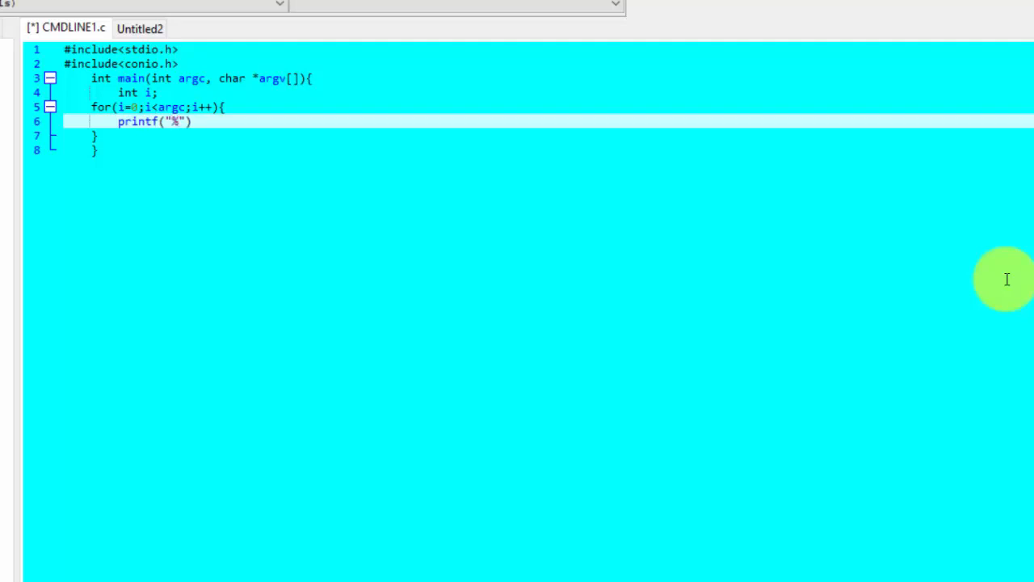
type("s")
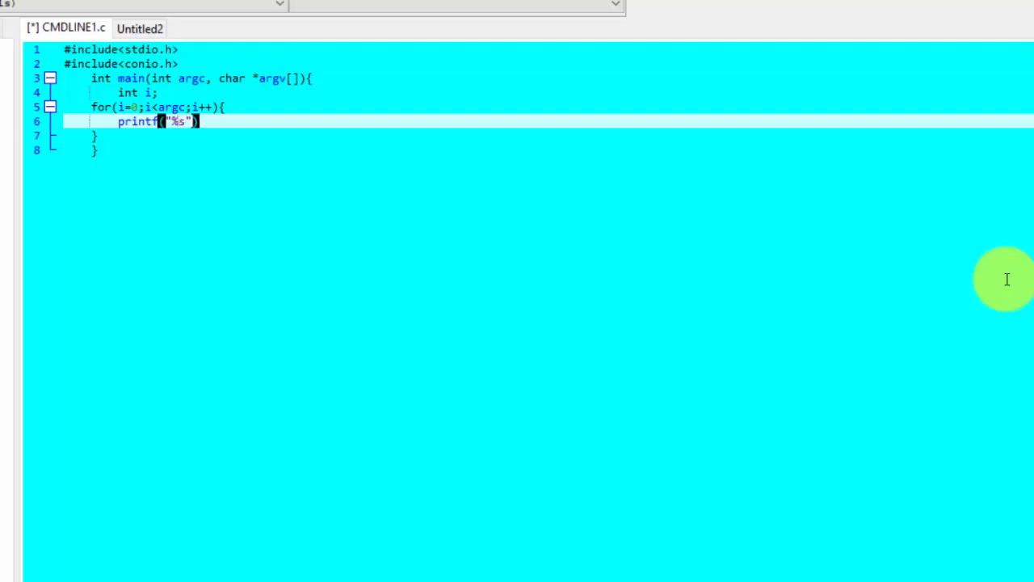
type(",ar")
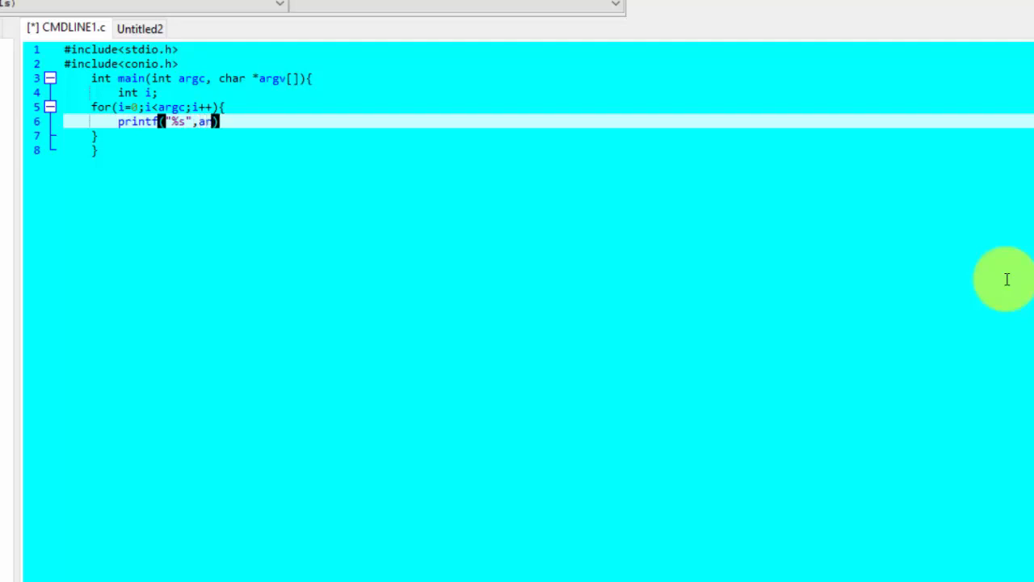
type("gv[")
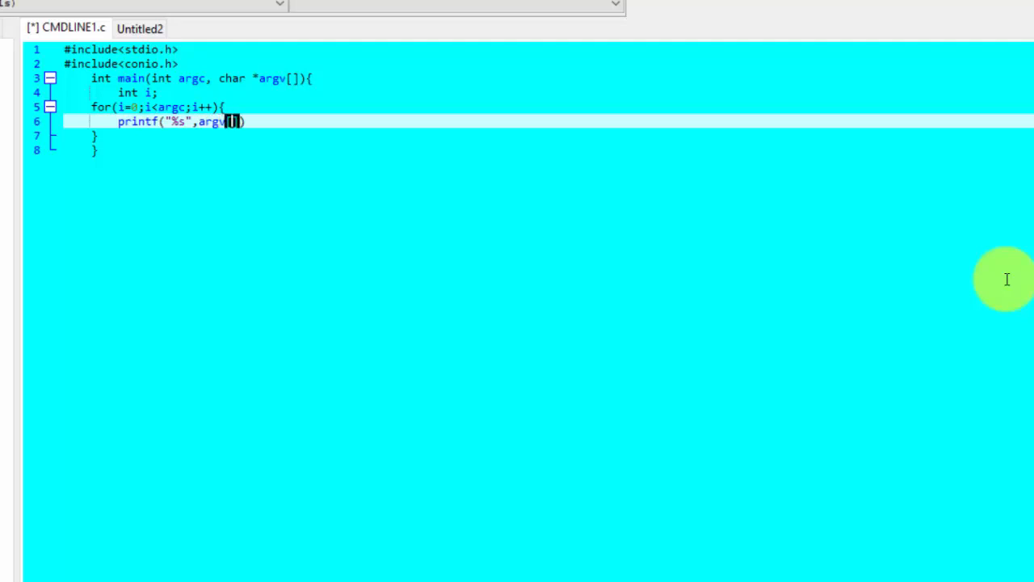
type("i")
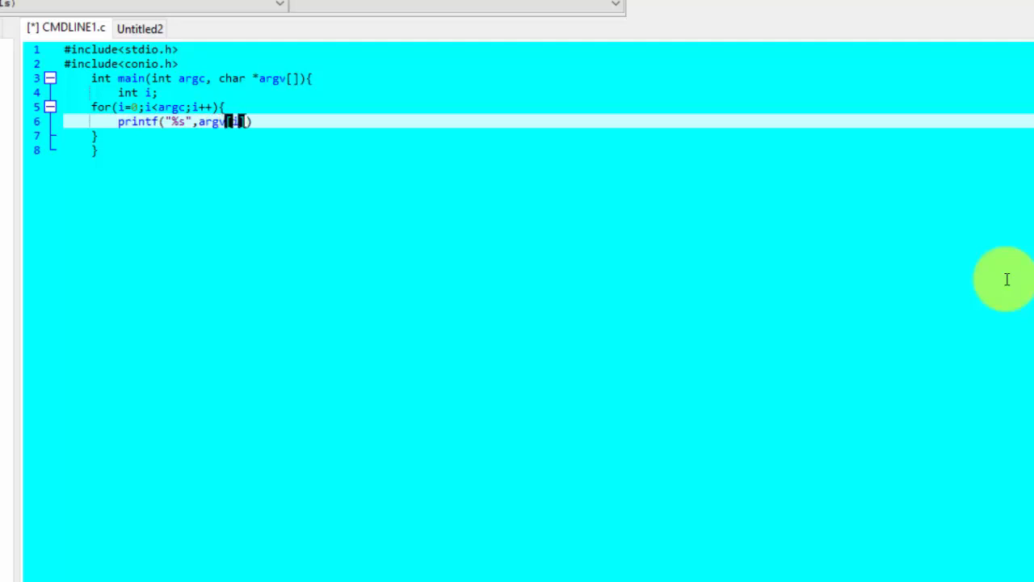
type("i]);")
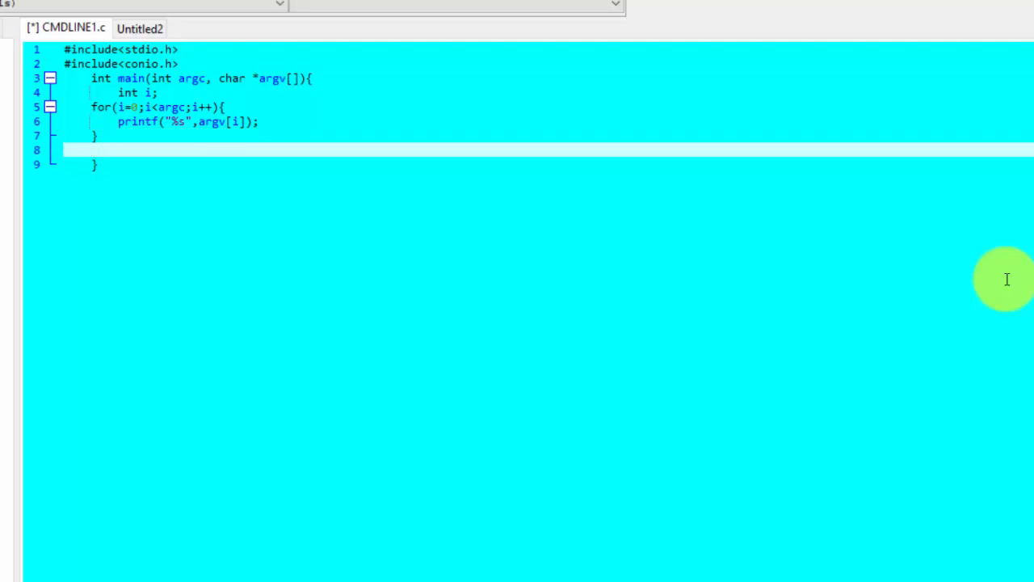
type("return")
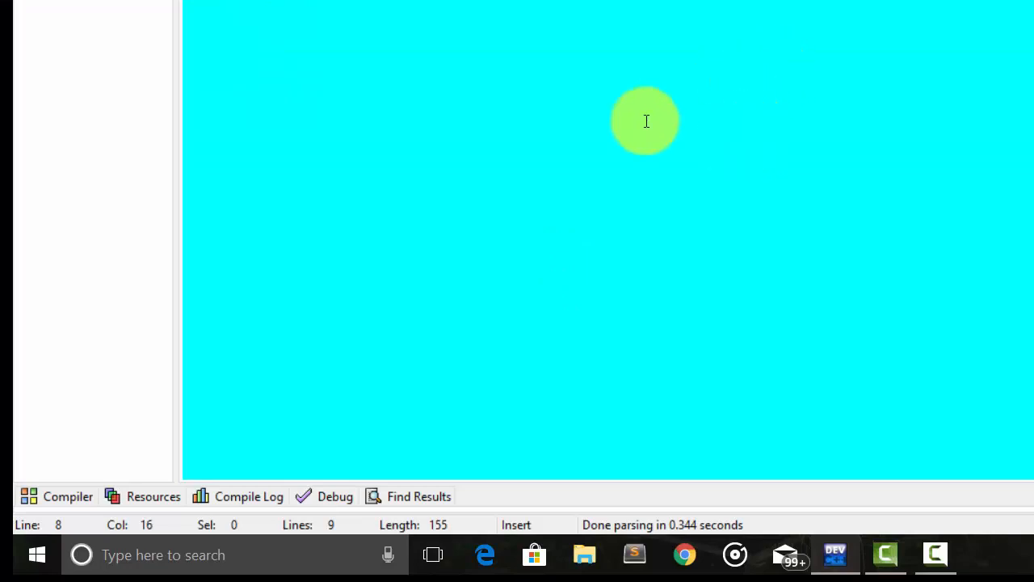
mouse_move(879, 404)
type("c")
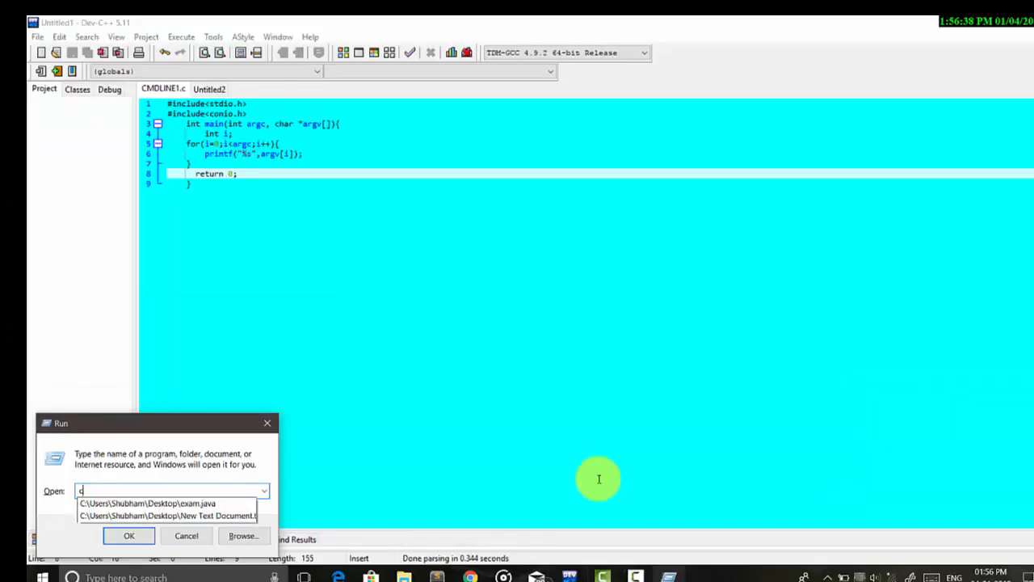
Open a Command Prompt window through the Windows Run dialog
left_click(129, 536)
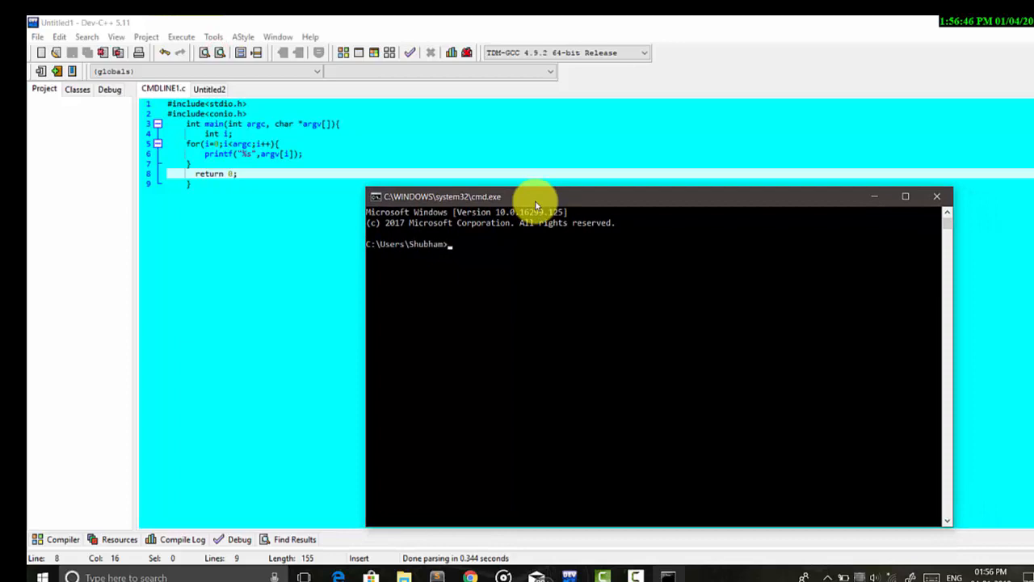
Switch to drive F: and change into the "5th sem" then "c++" folders
type("f:")
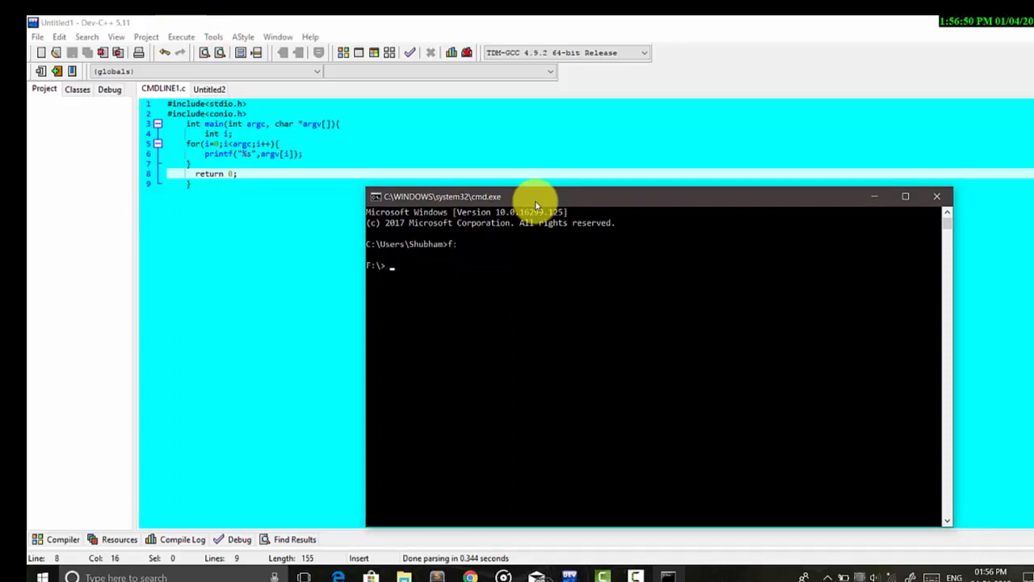
type("cd")
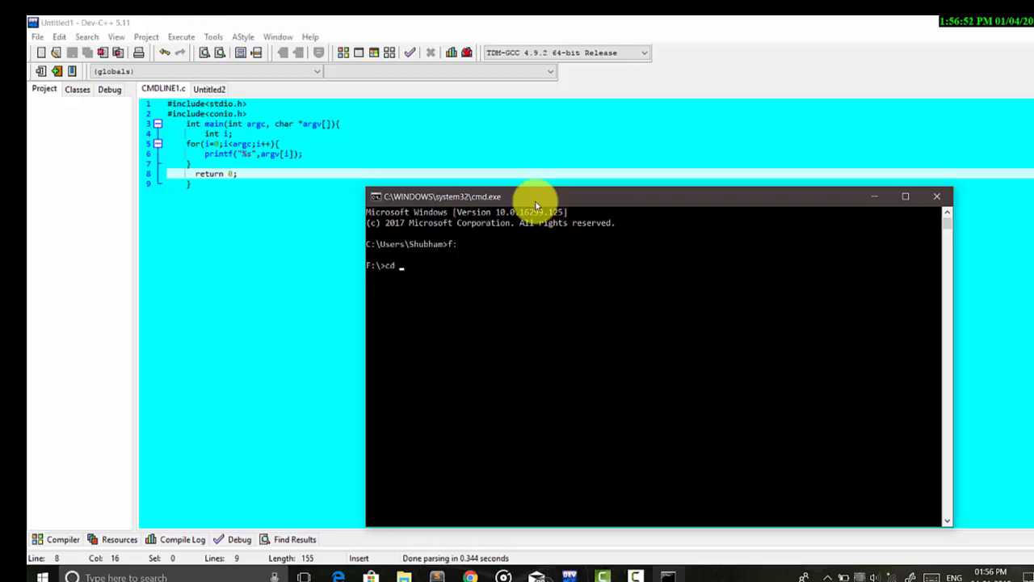
type("\"5th sem\"")
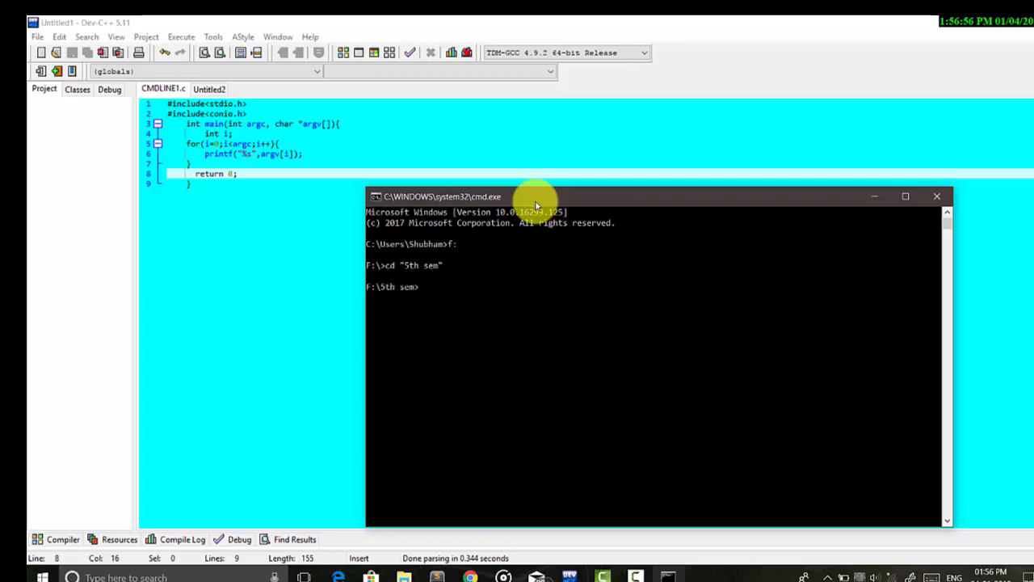
type("cd")
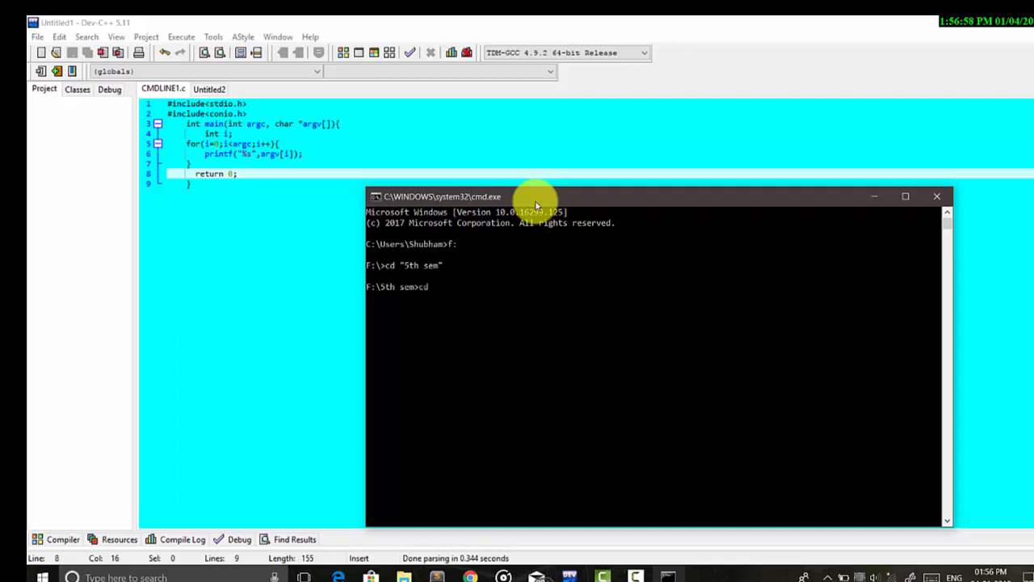
type("\"c++\"")
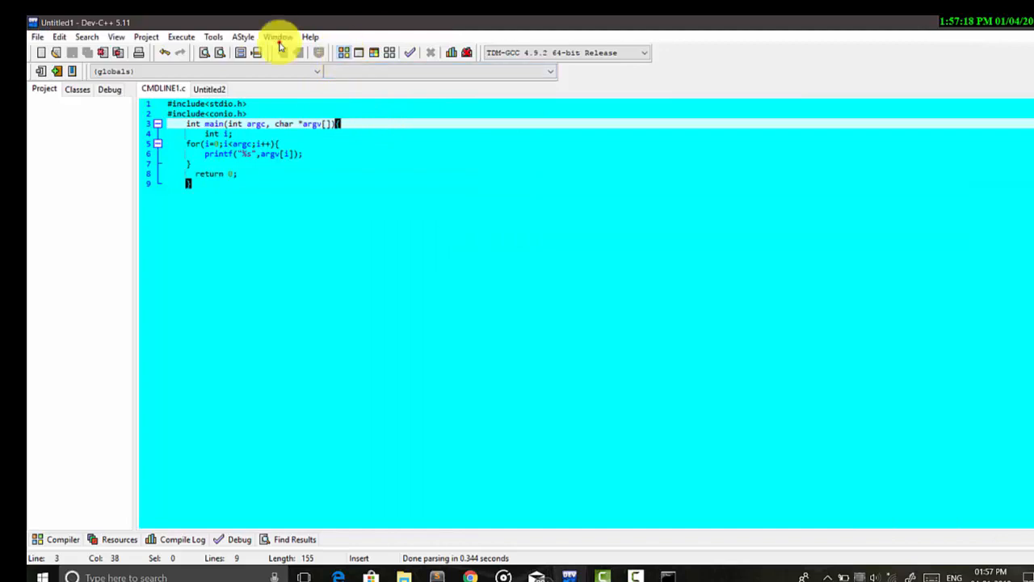
Compile CMDLINE1.c with the toolbar Compile button
left_click(410, 52)
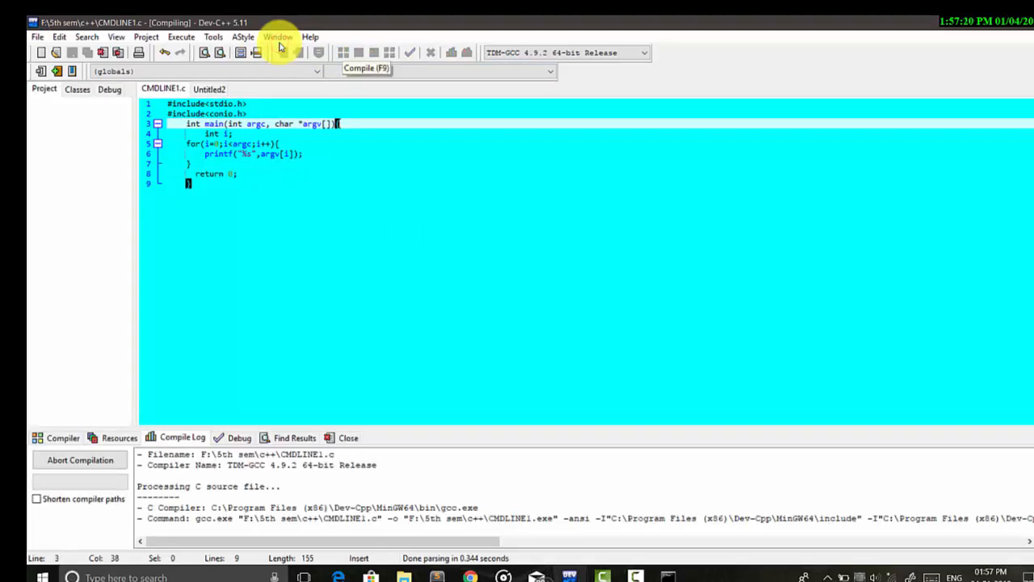
mouse_move(380, 300)
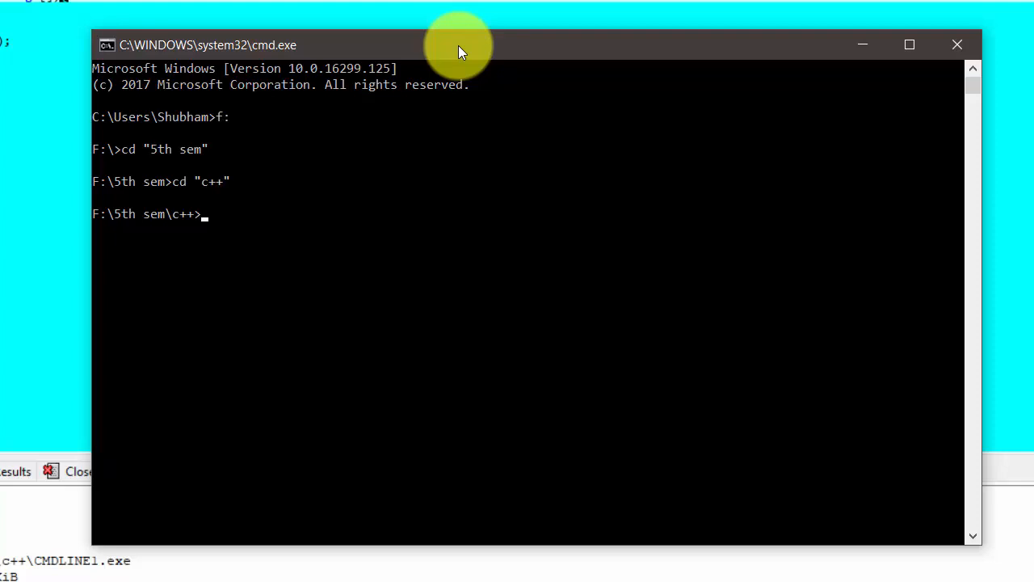
Run 'CMDLINE1.exe hi i am shubham' in Command Prompt, printing everything on one line
type("CM")
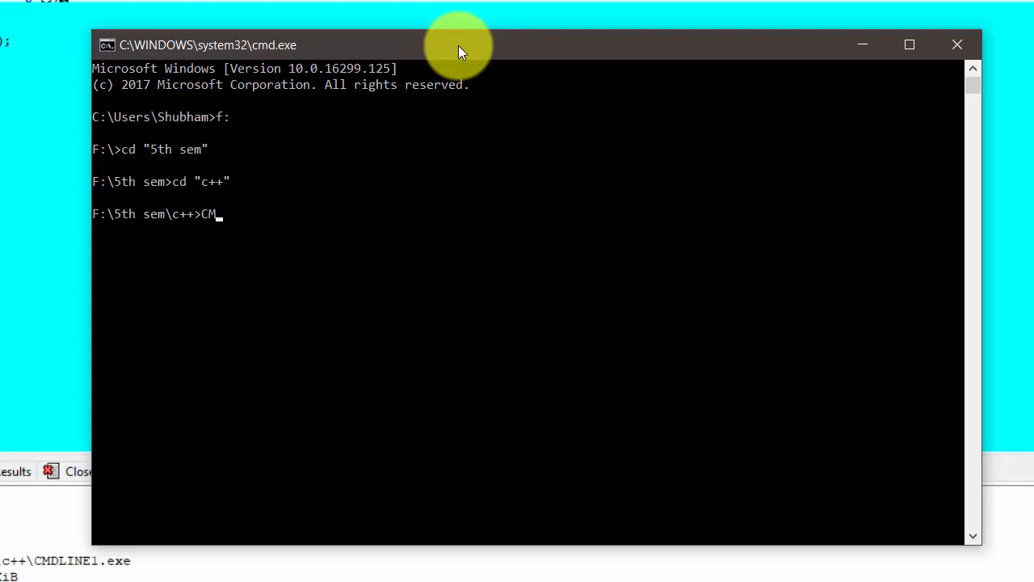
type("D")
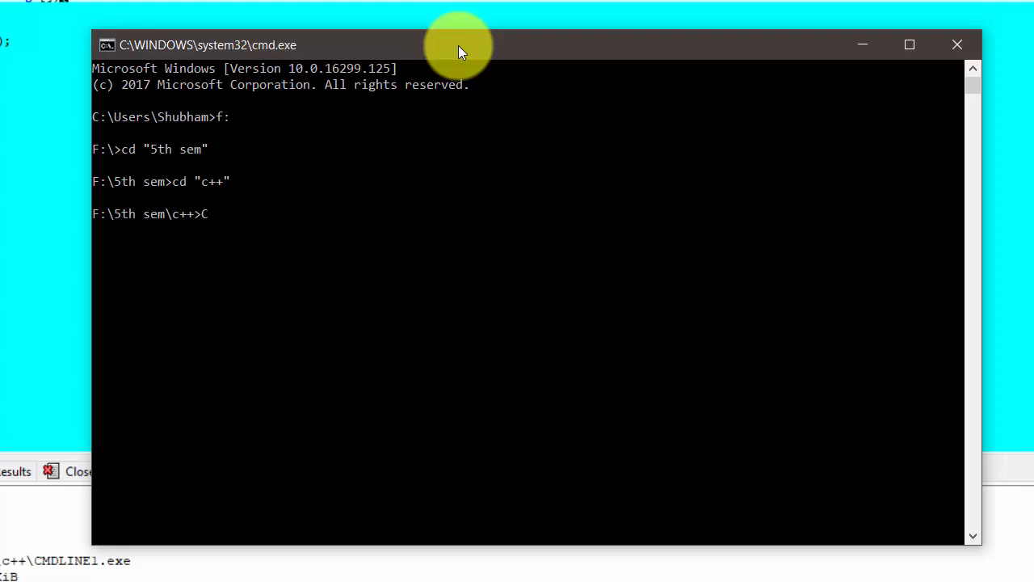
type("M")
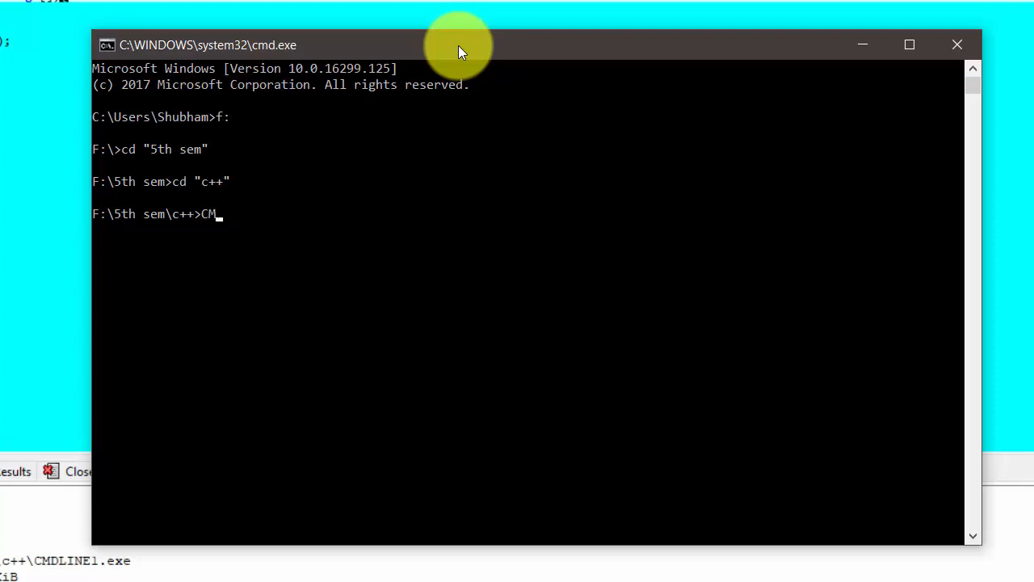
type("DLINE")
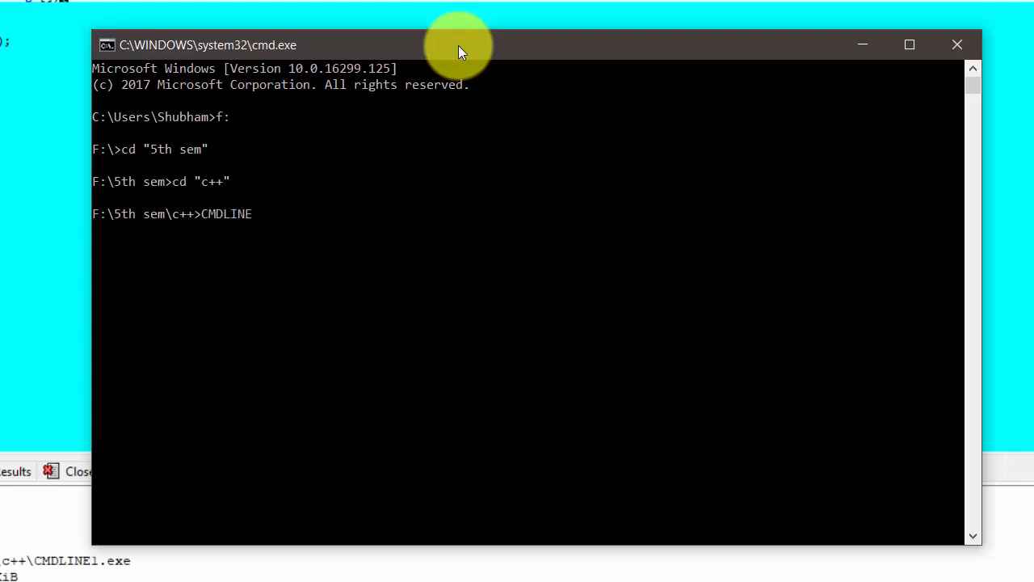
type("1")
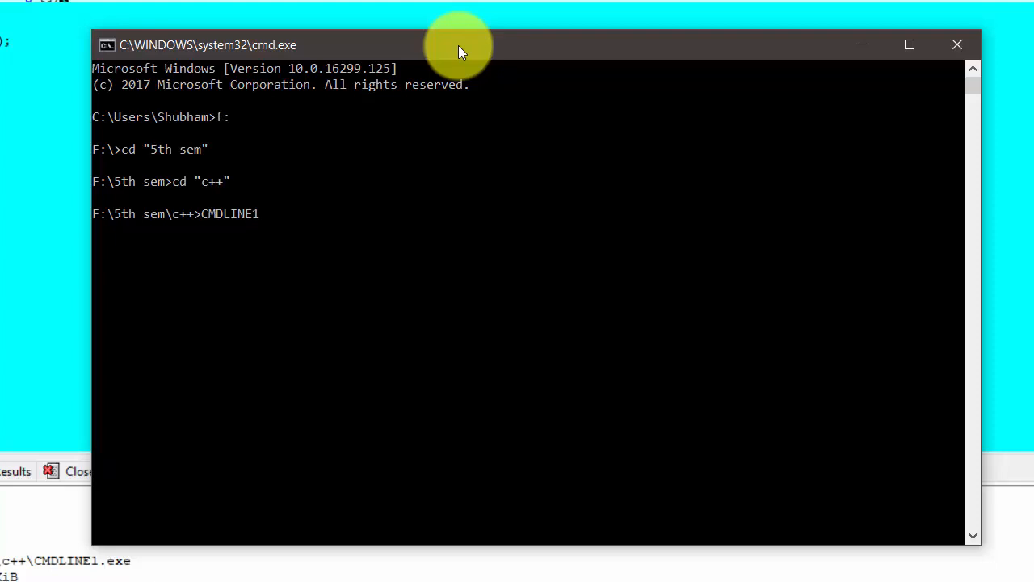
type(".")
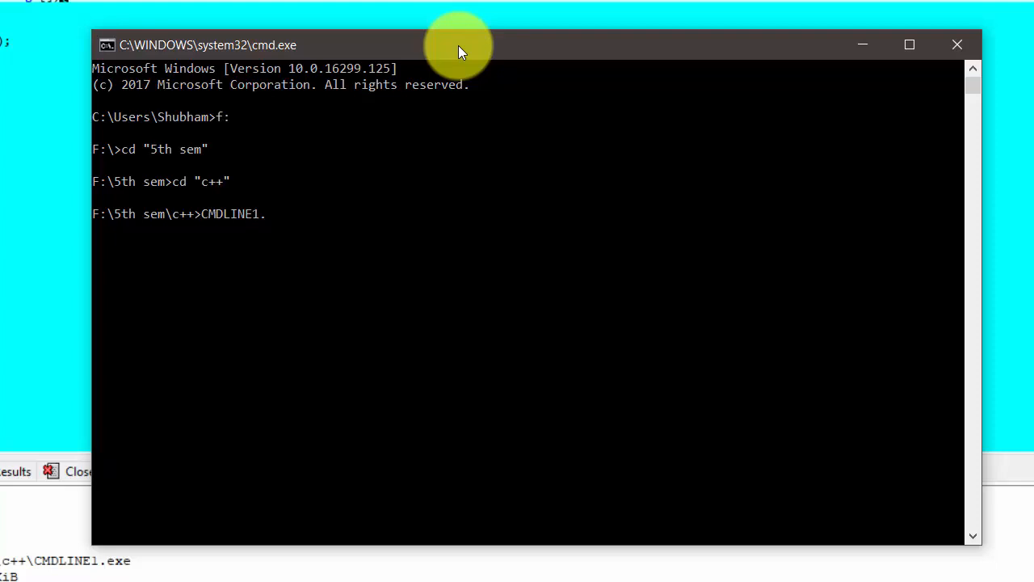
type("exe")
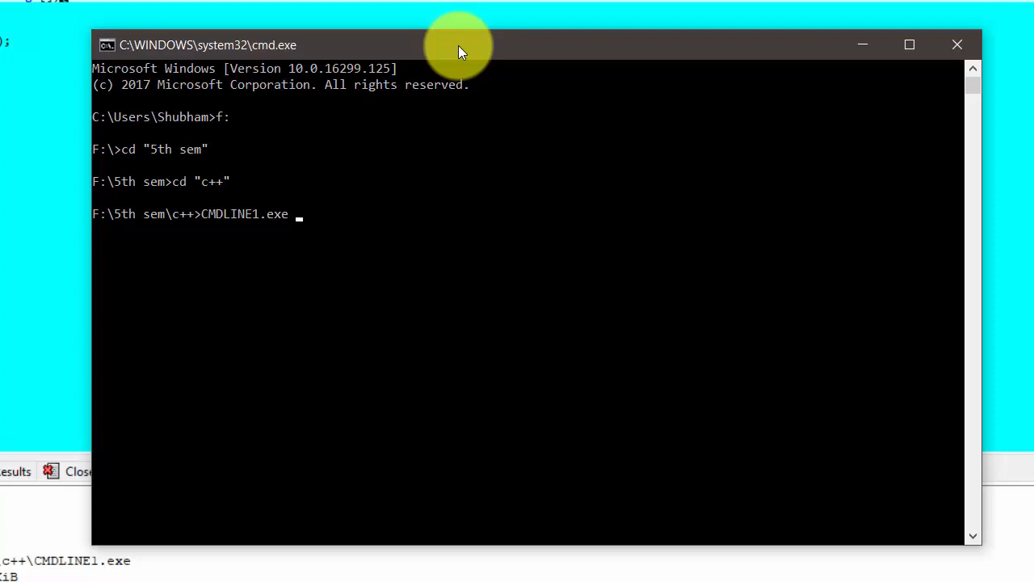
type("hi")
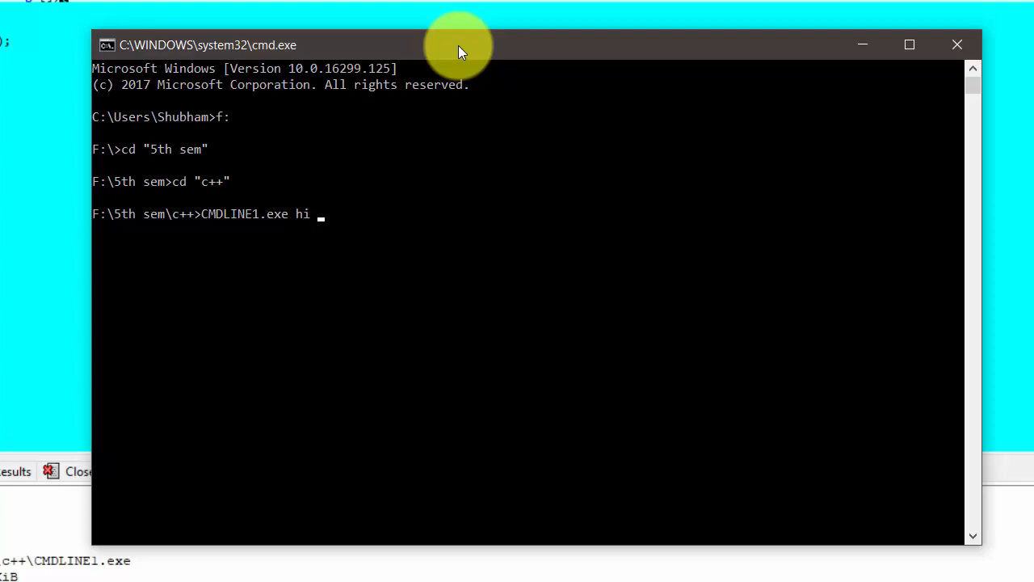
type("i am")
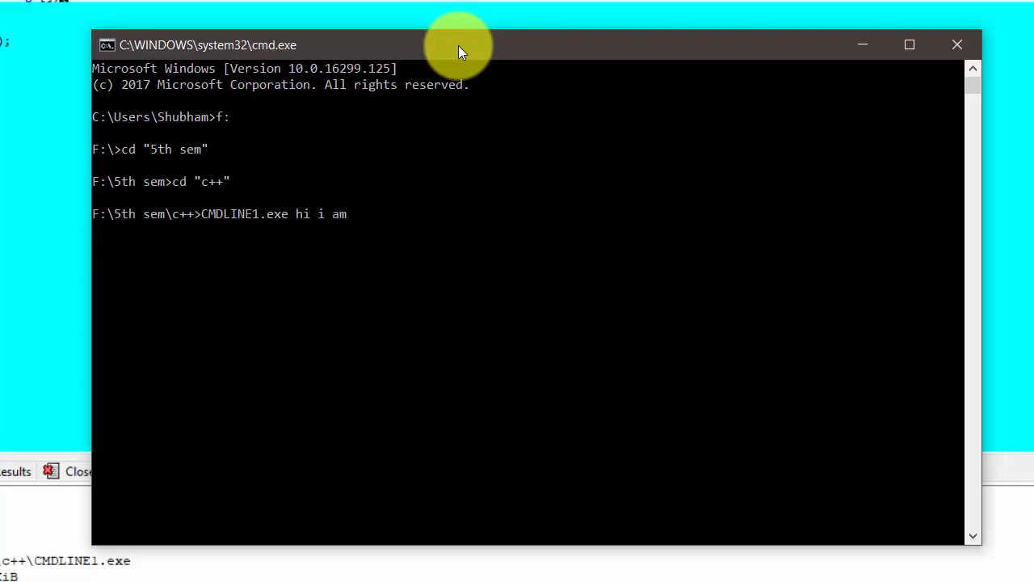
type("shubham")
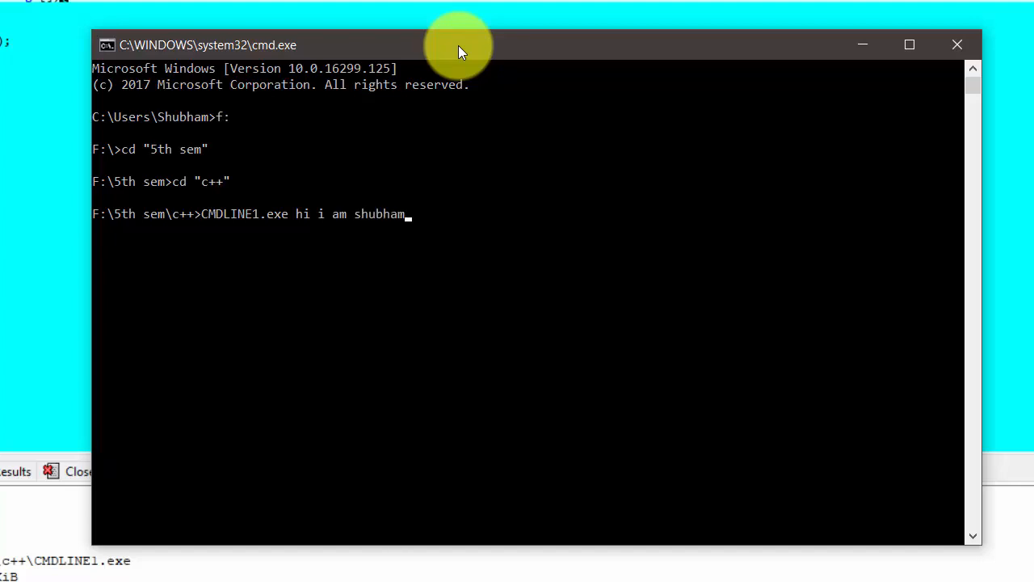
key("enter")
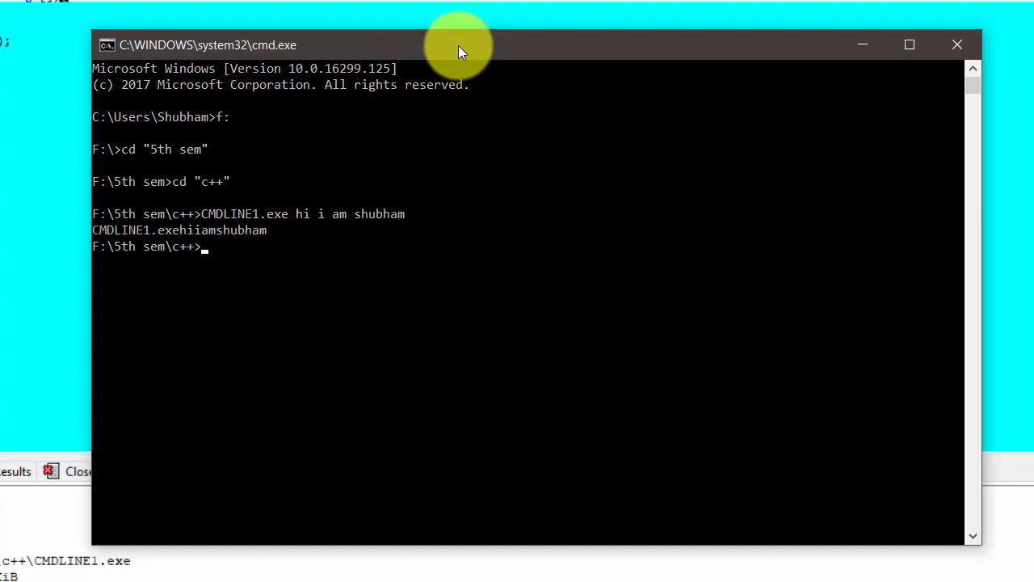
mouse_move(170, 174)
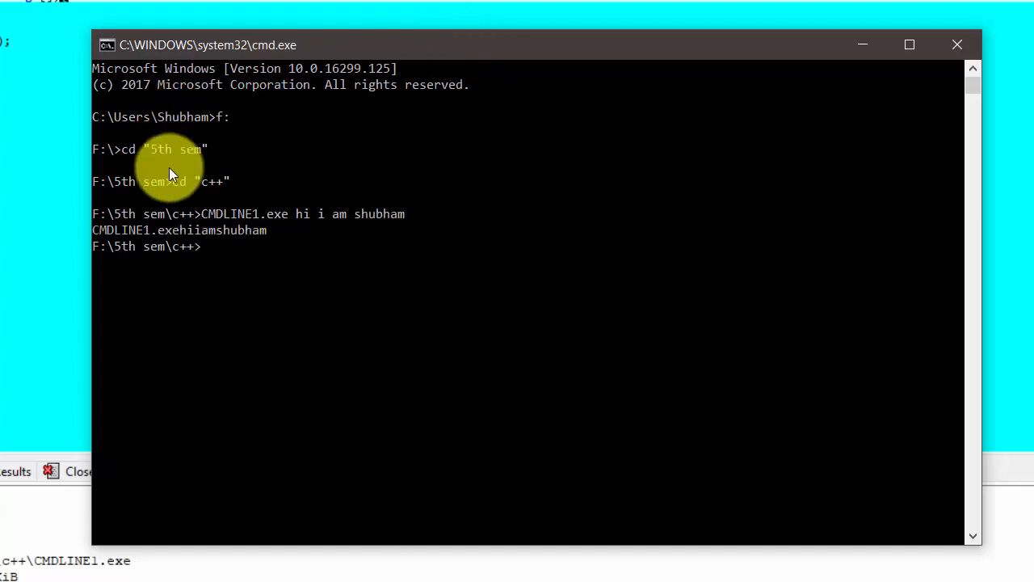
mouse_move(105, 238)
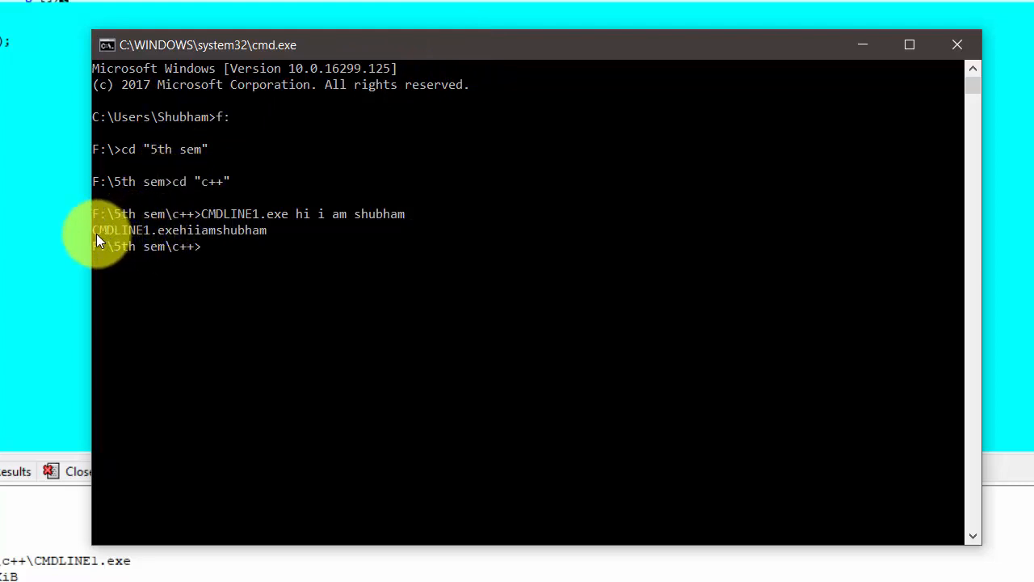
left_click_drag(93, 230, 156, 230)
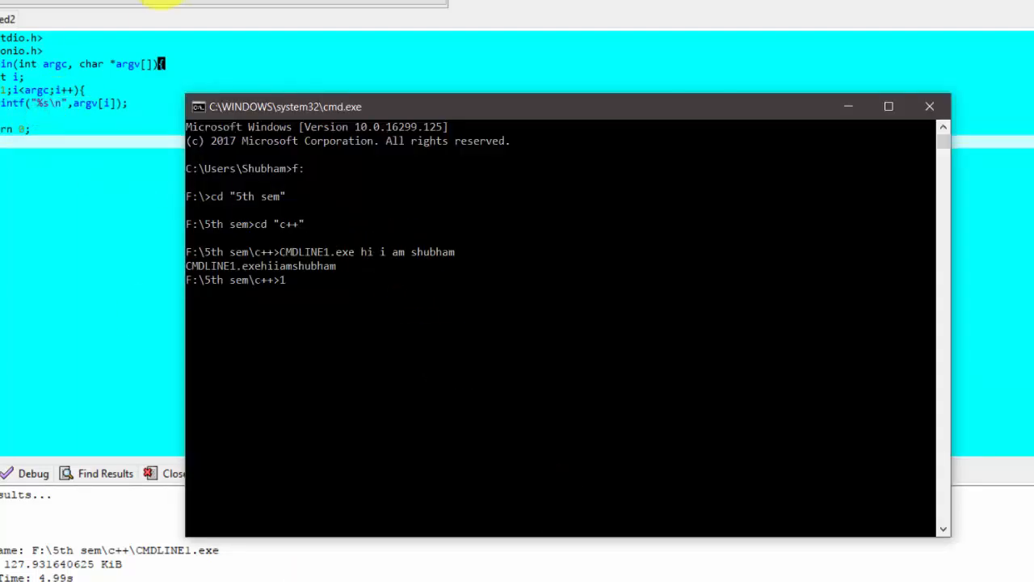
Bring focus back to the Command Prompt window after rebuilding the program
left_click(929, 106)
type("CMDLINE1.exe hi i am shubham")
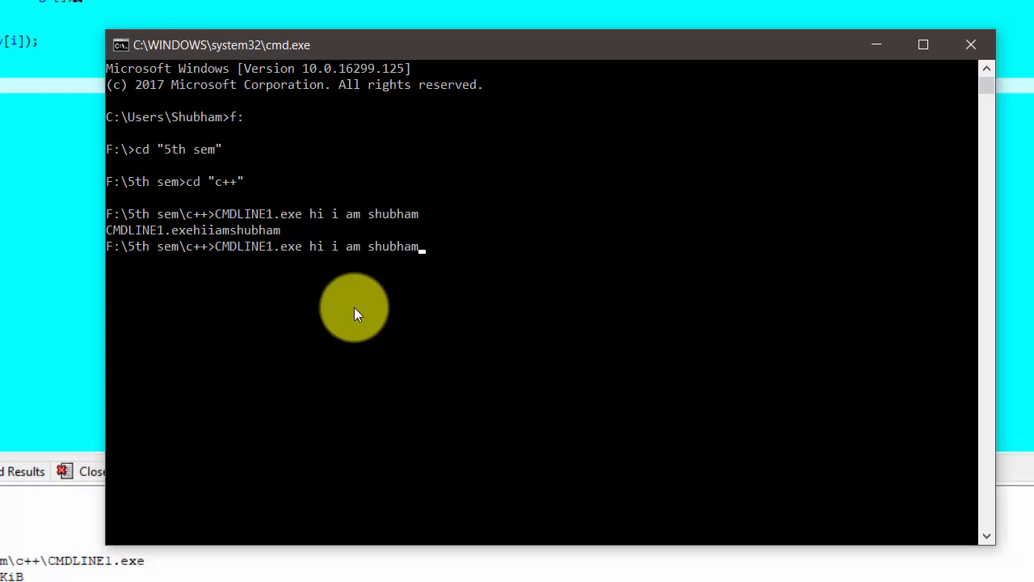
mouse_move(305, 279)
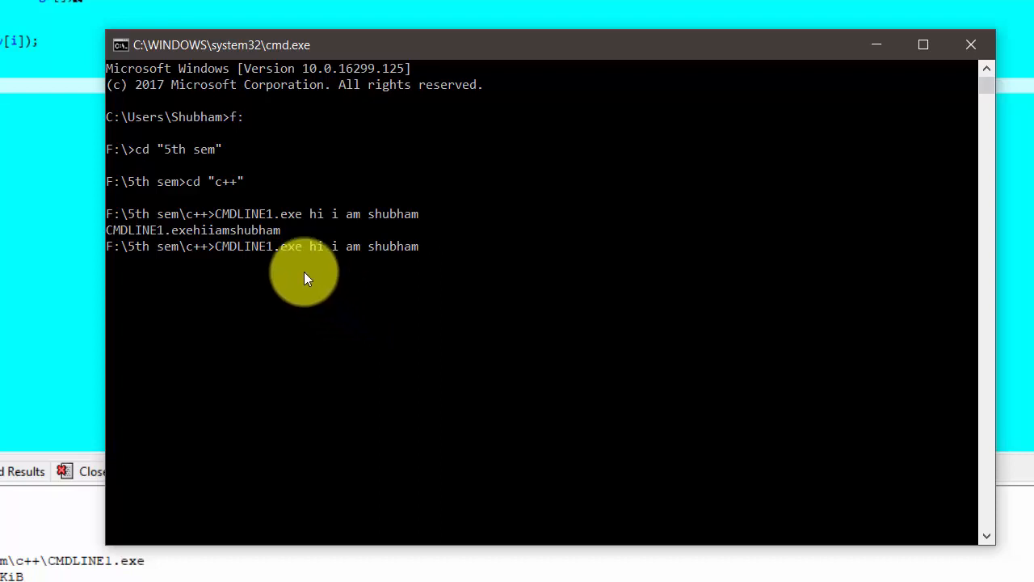
mouse_move(414, 259)
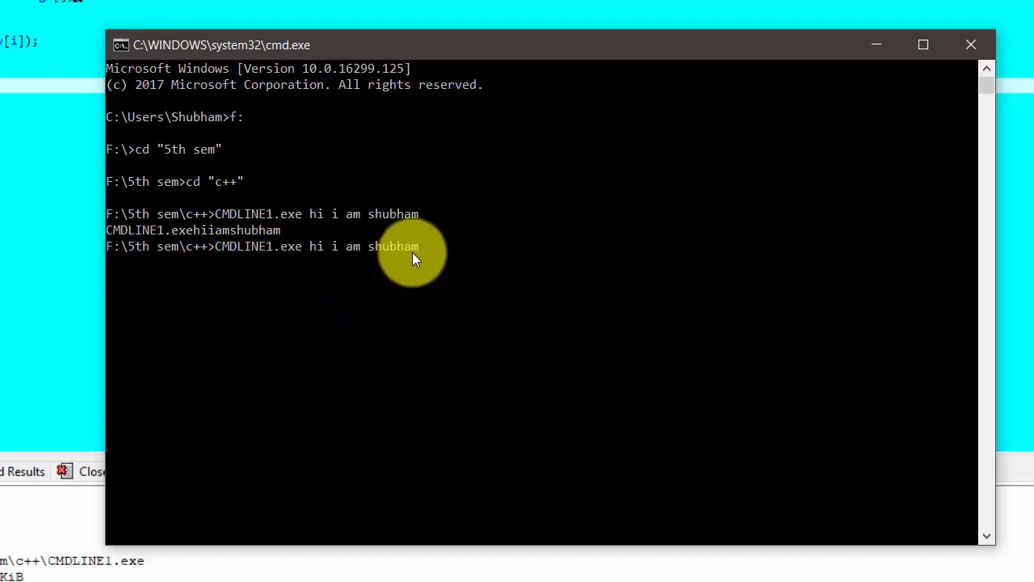
Rerun CMDLINE1.exe with hi i am shubham and highlight CMDLINE1.exe as argv[0]
key("enter")
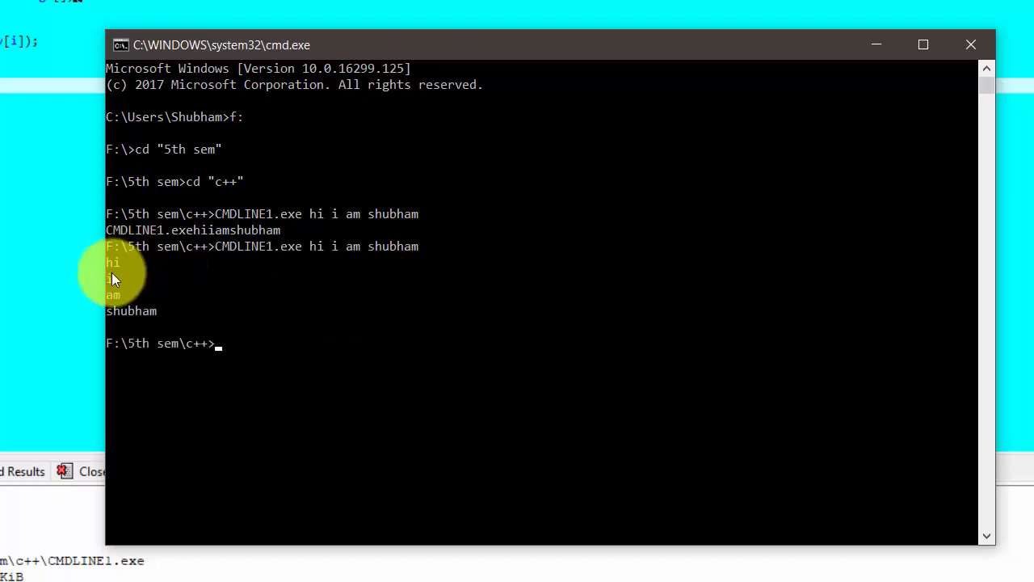
mouse_move(234, 255)
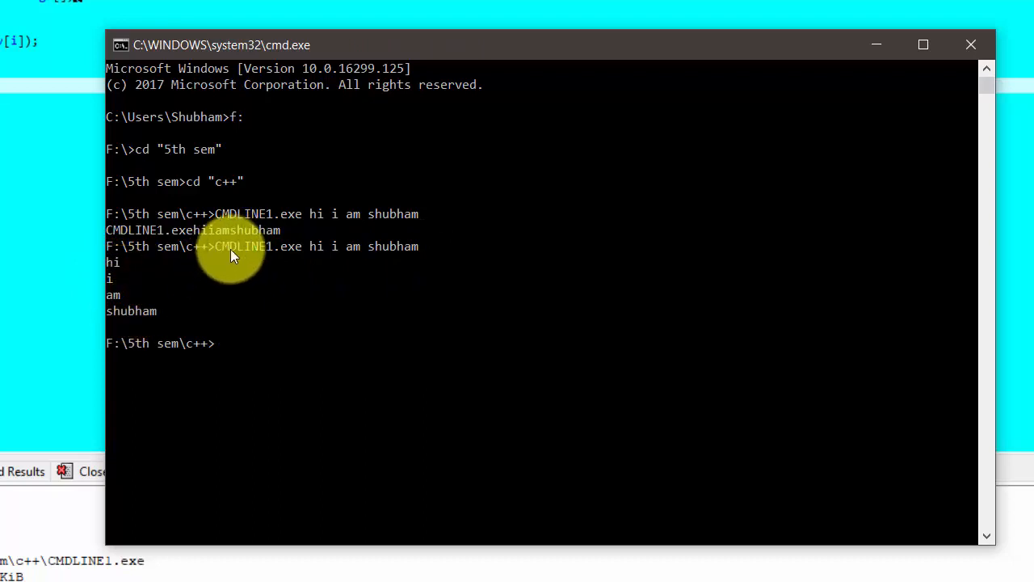
mouse_move(130, 227)
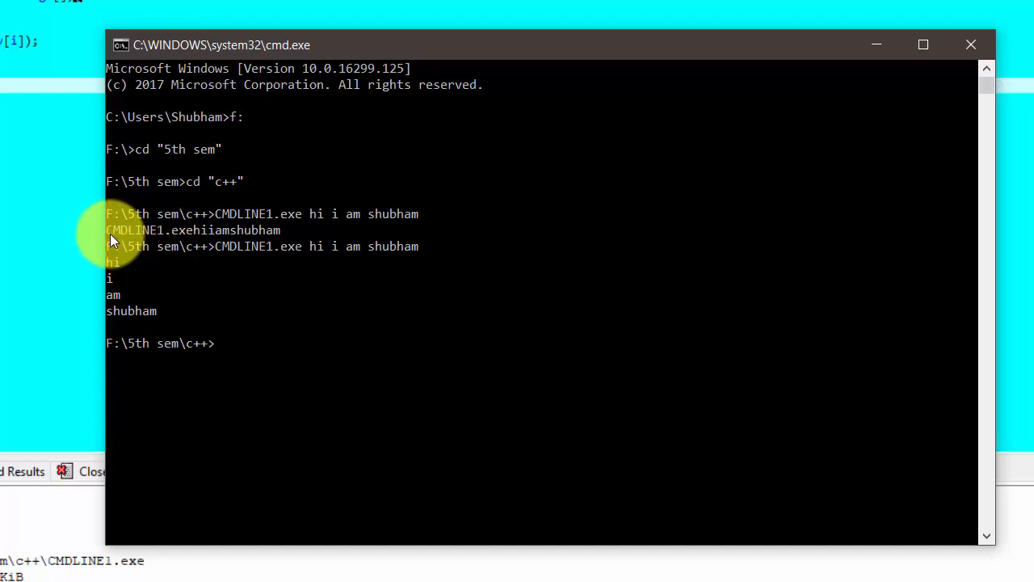
left_click_drag(105, 230, 190, 230)
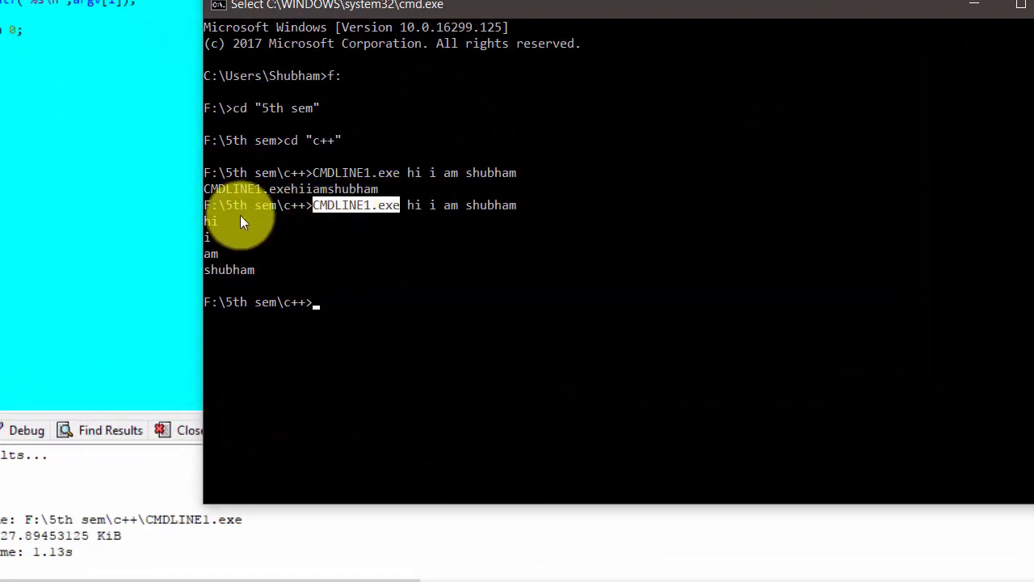
mouse_move(230, 228)
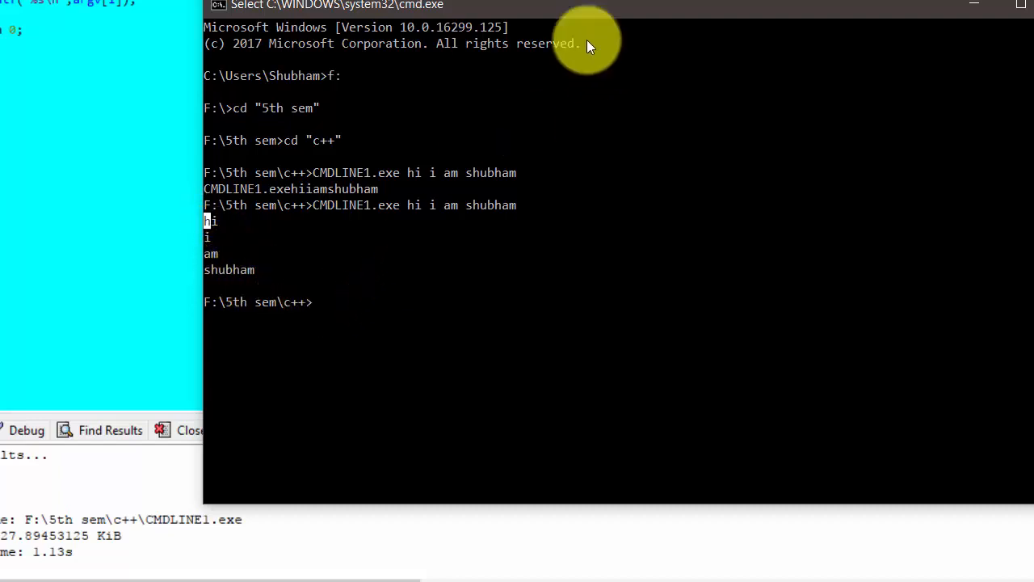
left_click_drag(590, 44, 437, 85)
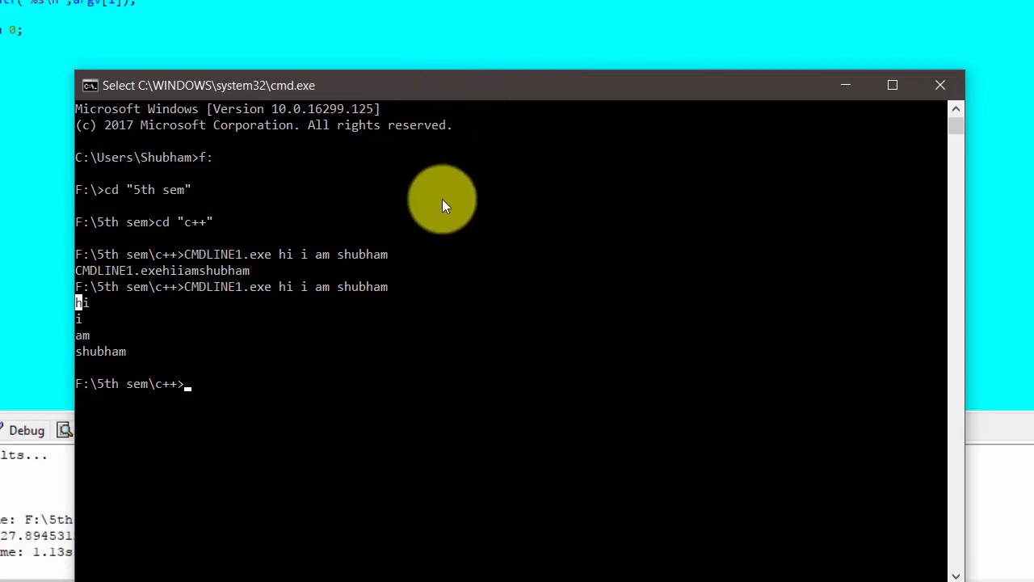
mouse_move(396, 321)
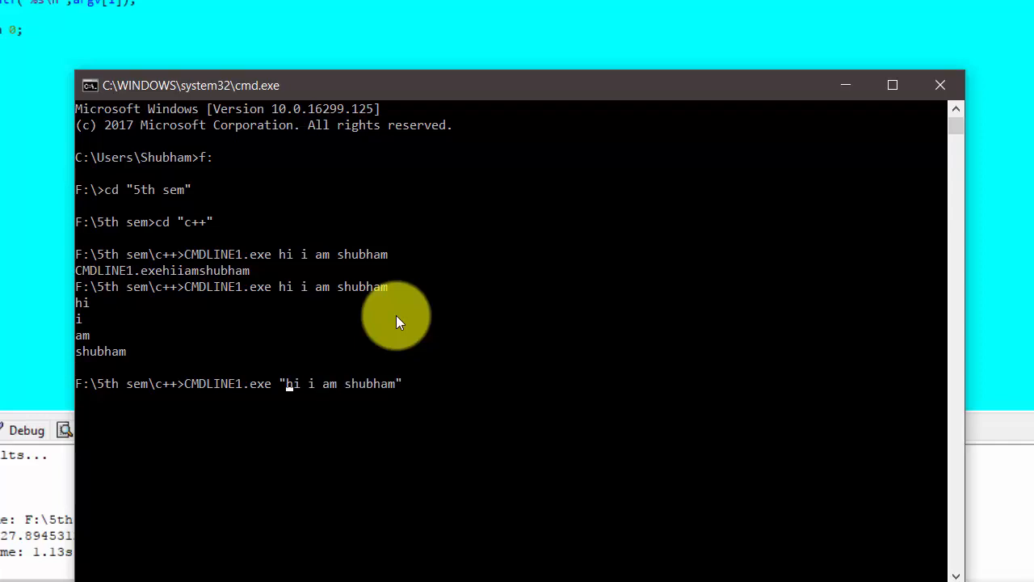
mouse_move(347, 425)
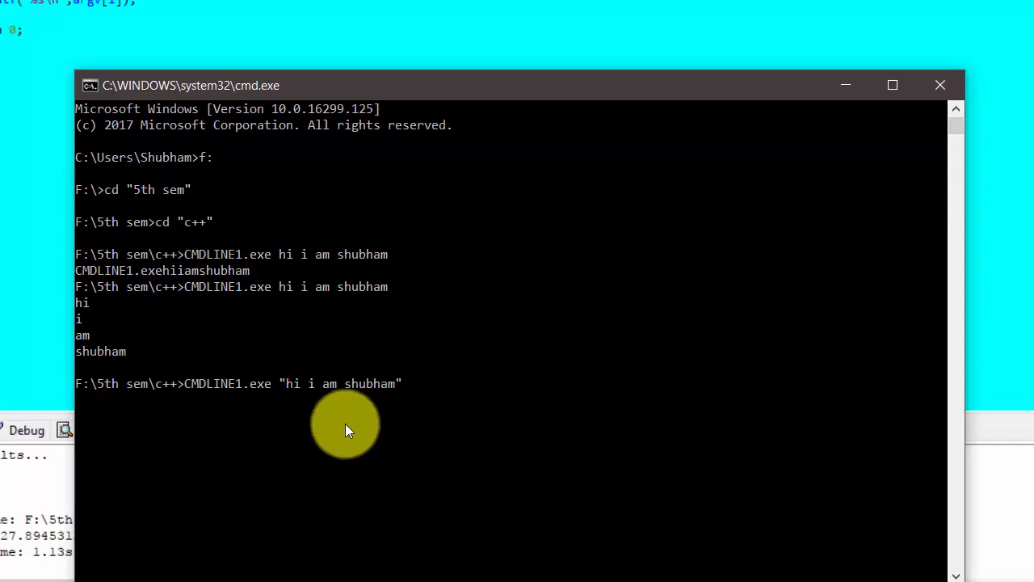
mouse_move(292, 401)
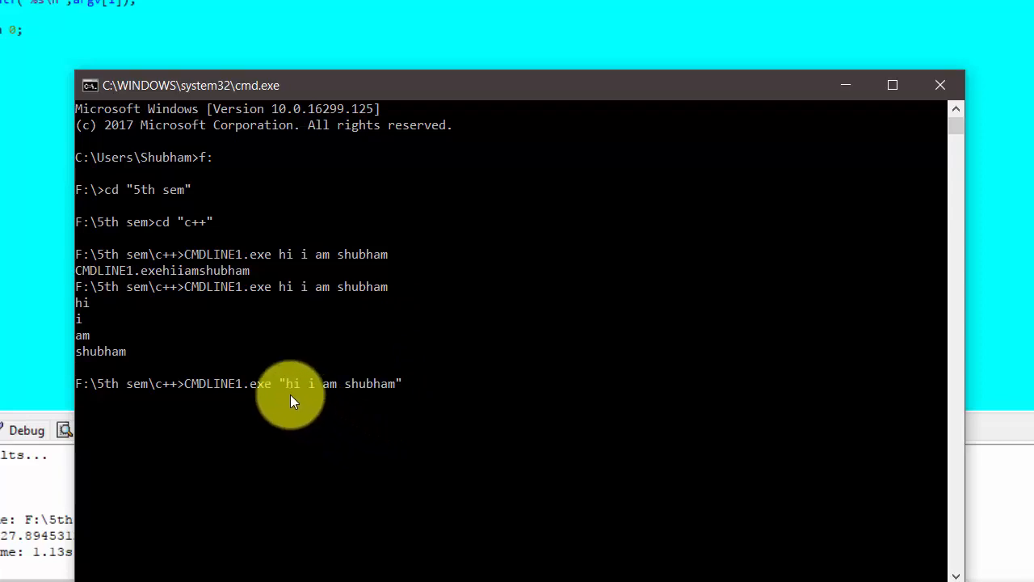
mouse_move(293, 404)
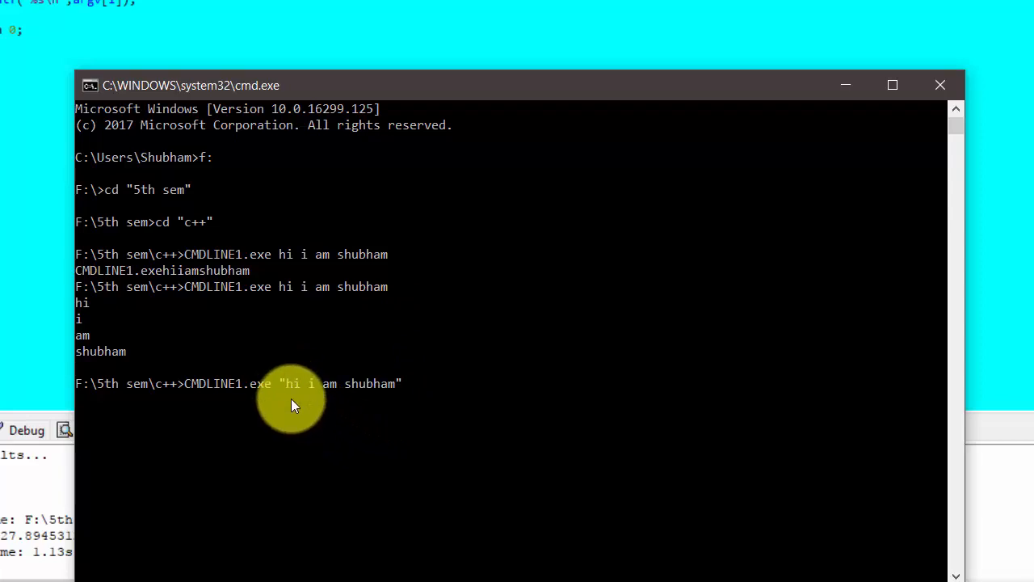
mouse_move(295, 398)
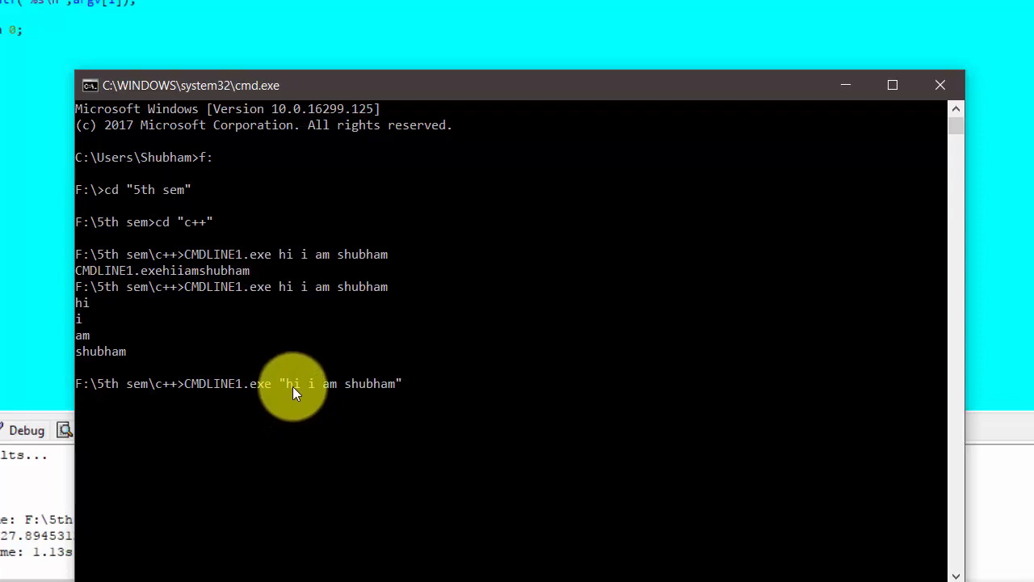
mouse_move(295, 404)
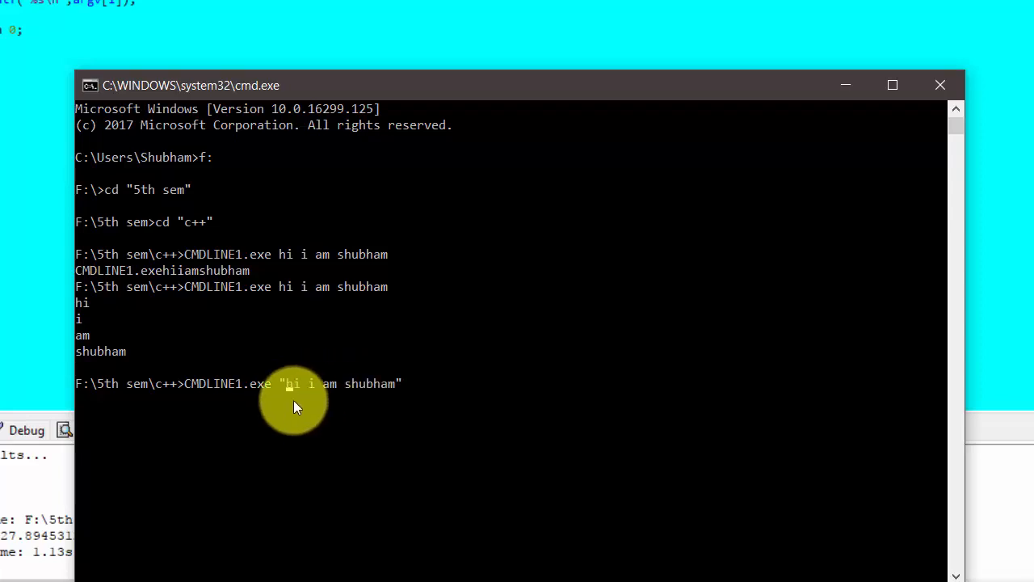
mouse_move(291, 395)
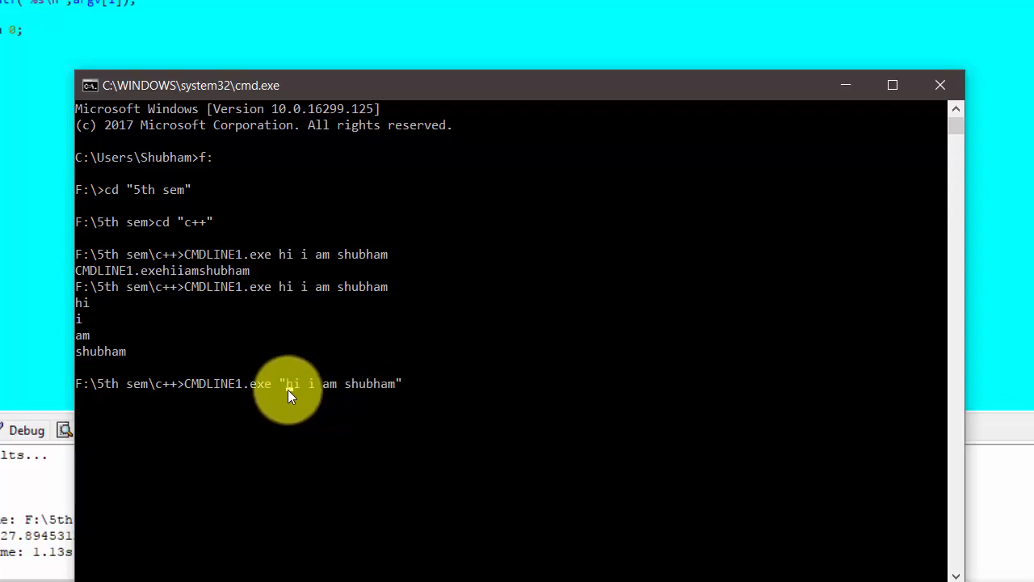
mouse_move(396, 383)
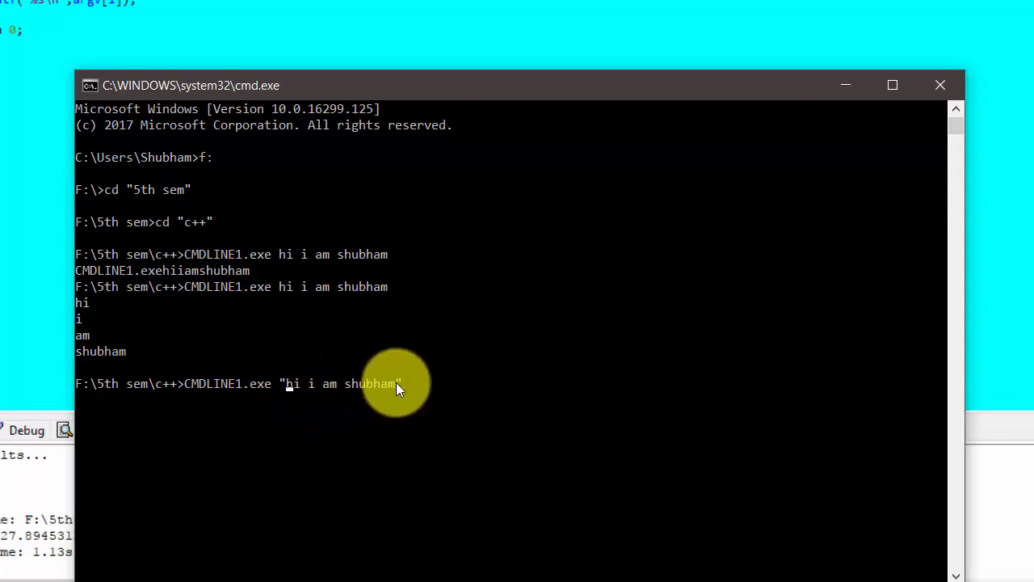
mouse_move(324, 416)
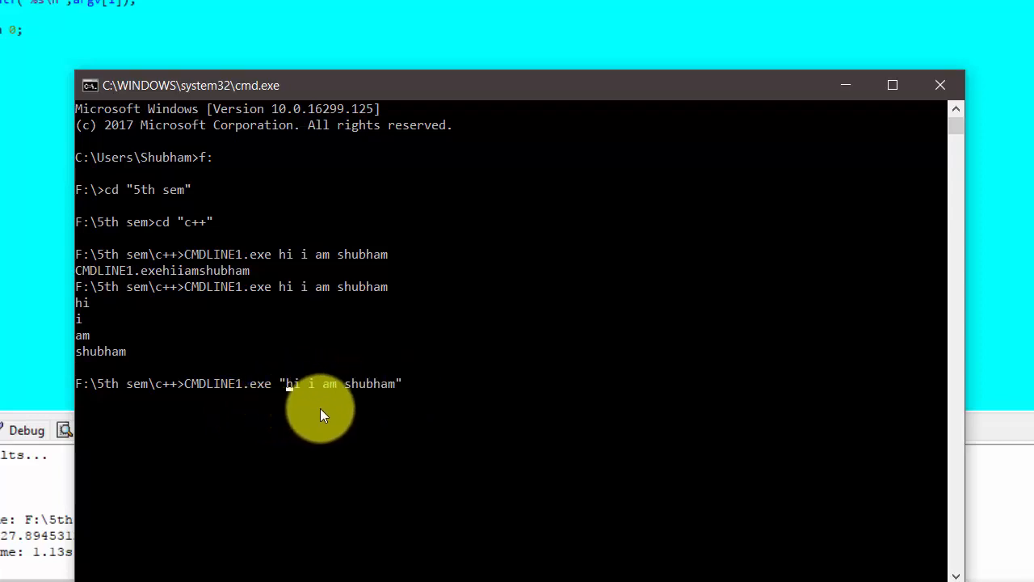
mouse_move(290, 394)
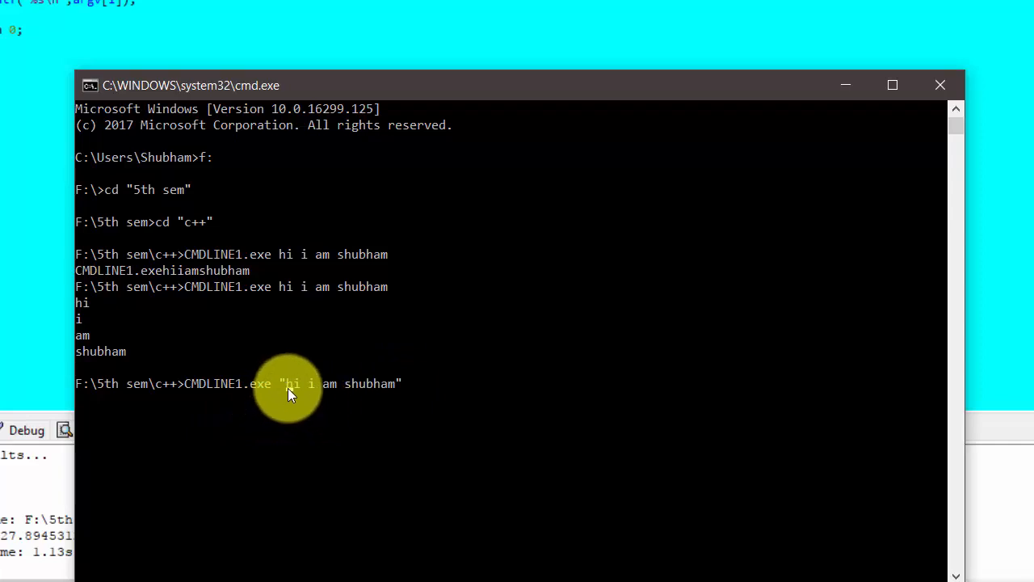
mouse_move(404, 384)
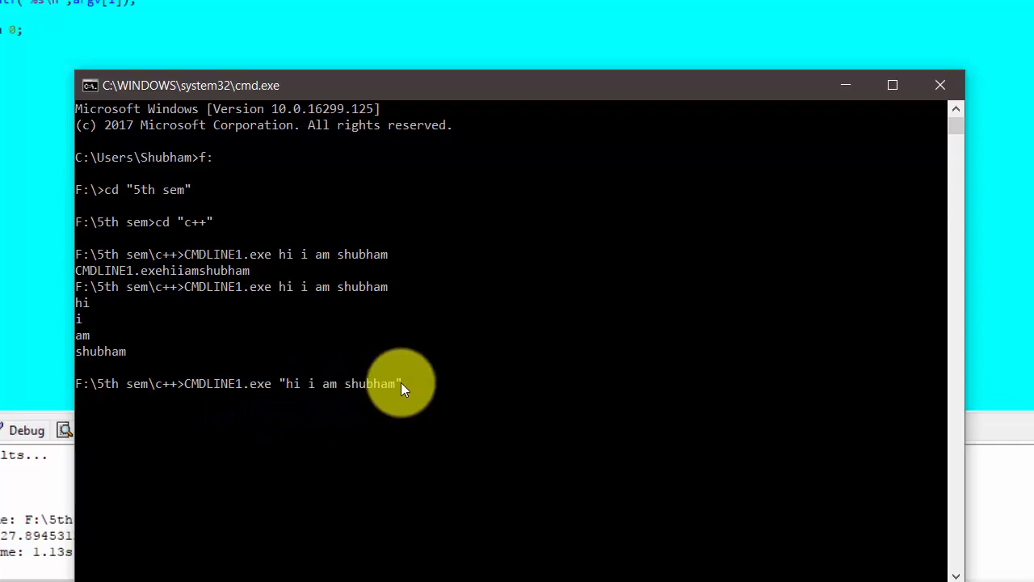
mouse_move(392, 384)
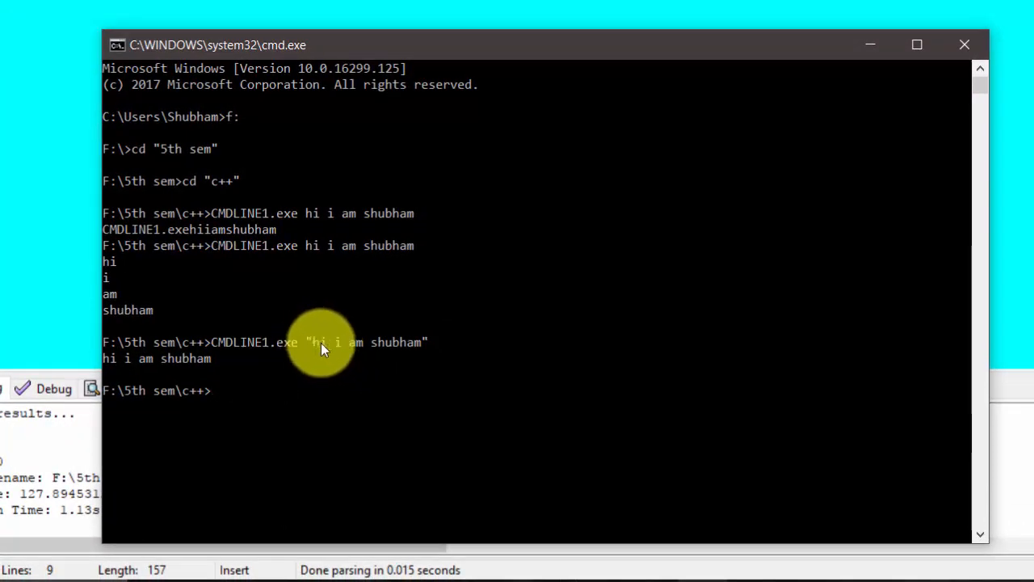
mouse_move(313, 346)
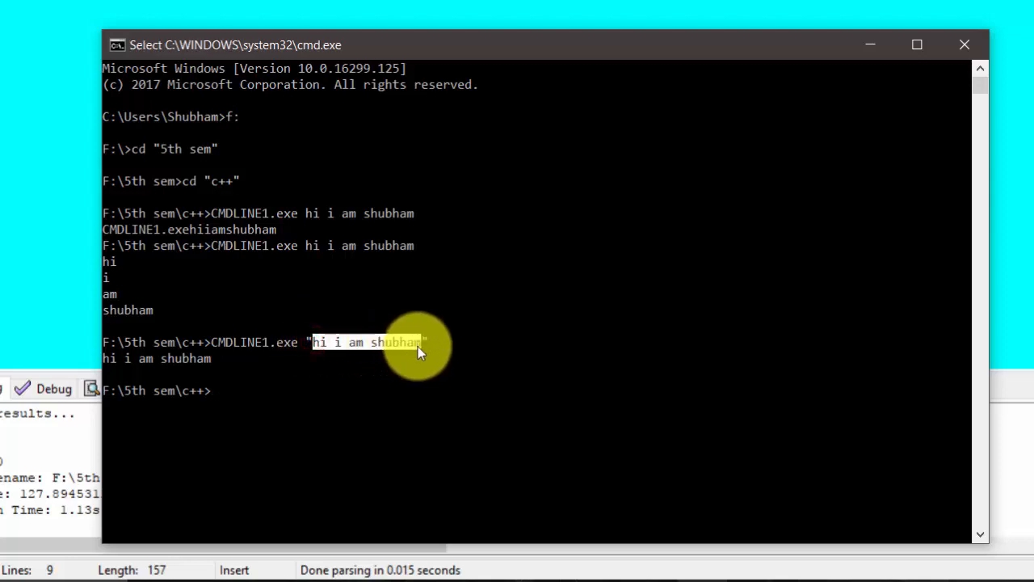
Highlight the quoted 'hi i am shubham' output to show it is one argument
left_click_drag(416, 342, 311, 342)
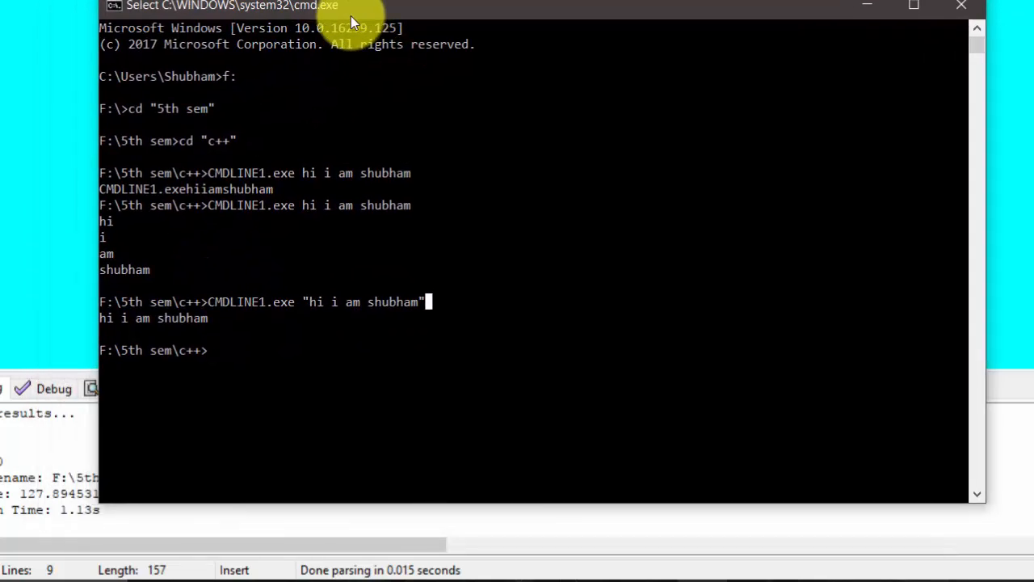
mouse_move(299, 331)
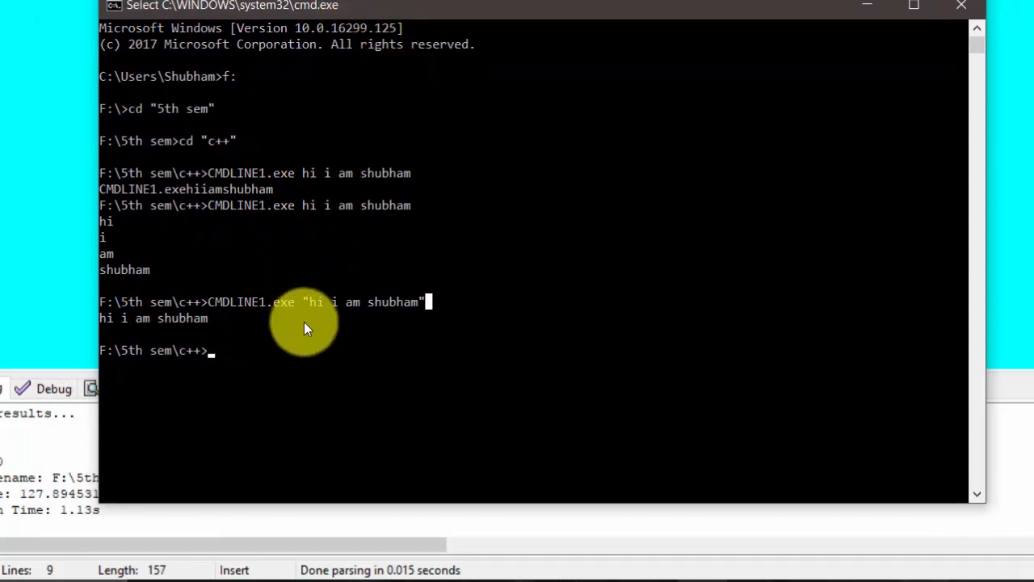
mouse_move(327, 323)
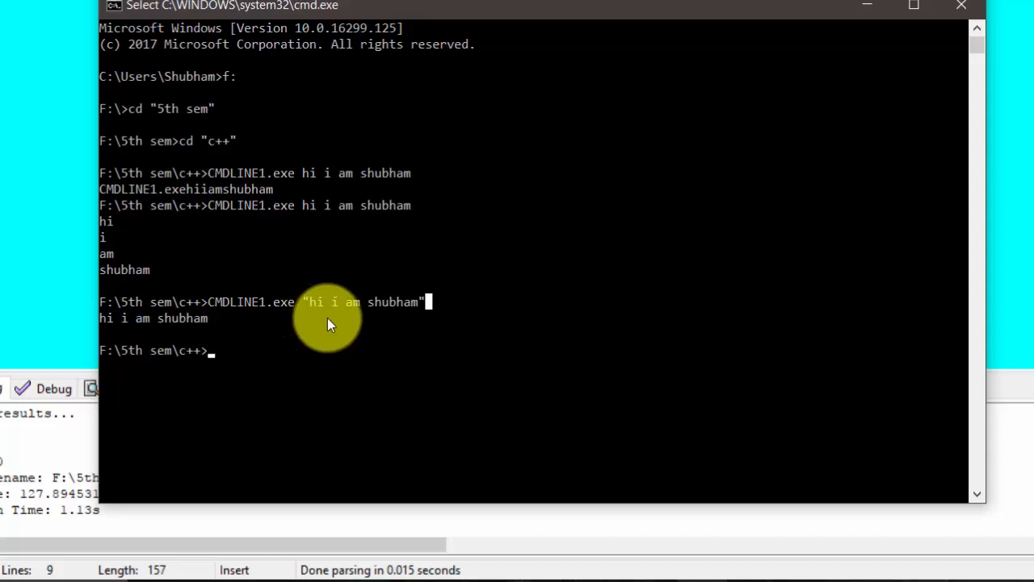